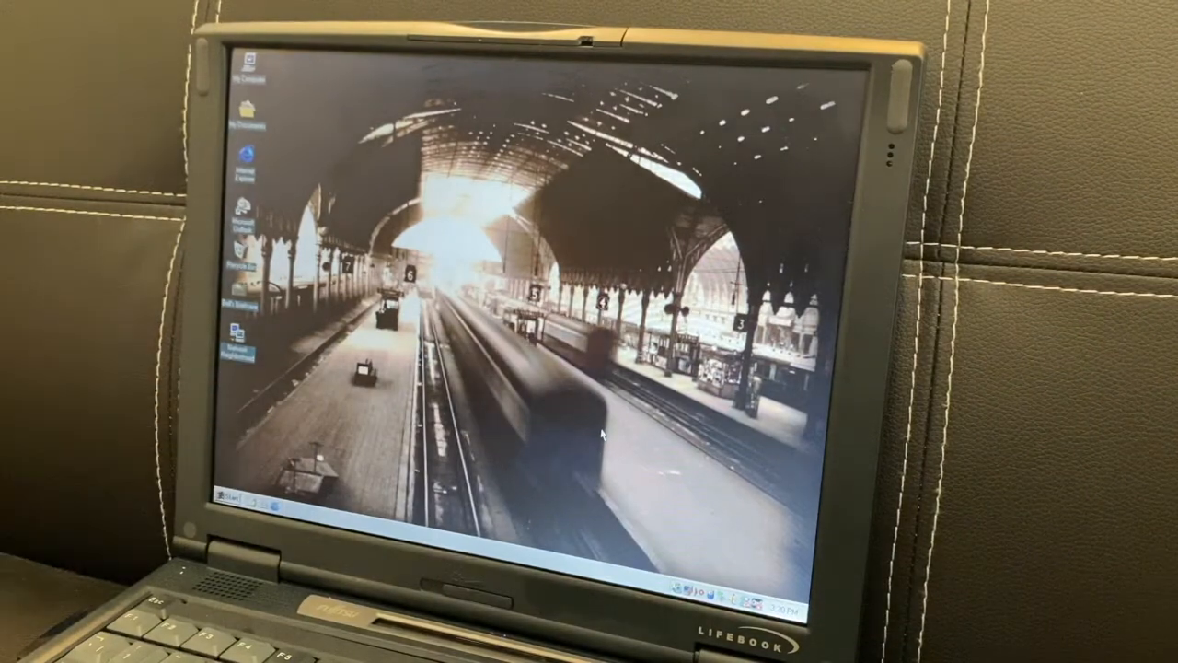
# Step: Open the Sim Refinery folder on the desktop to list its files
pyautogui.doubleClick(246, 71)
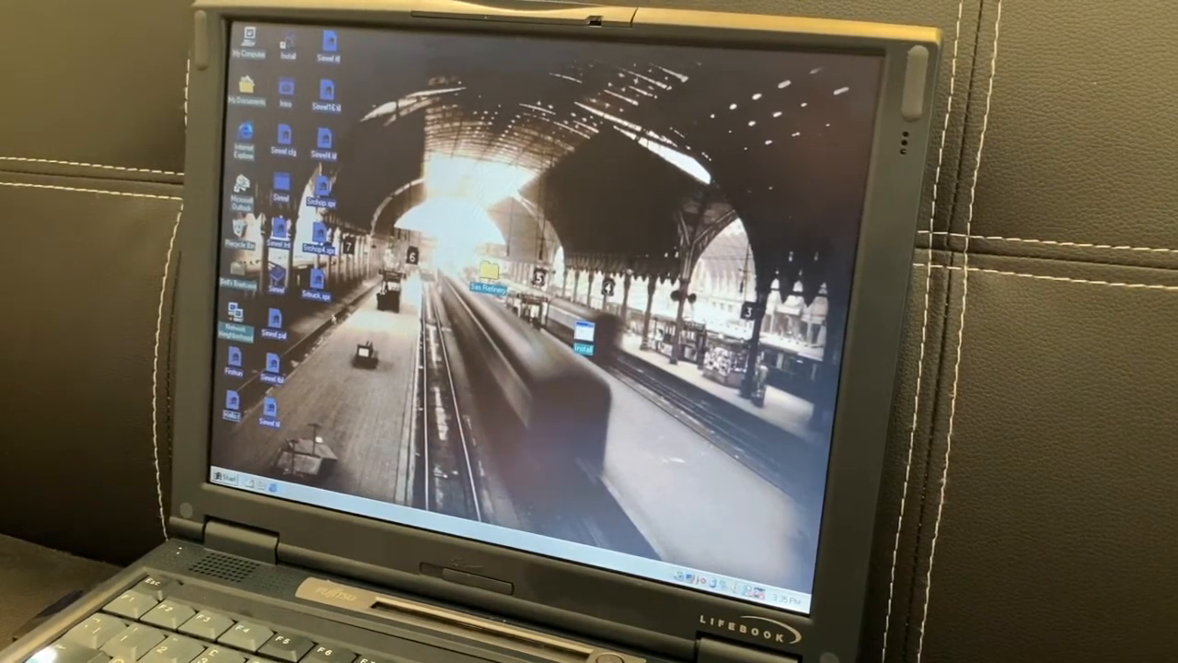
pyautogui.doubleClick(488, 276)
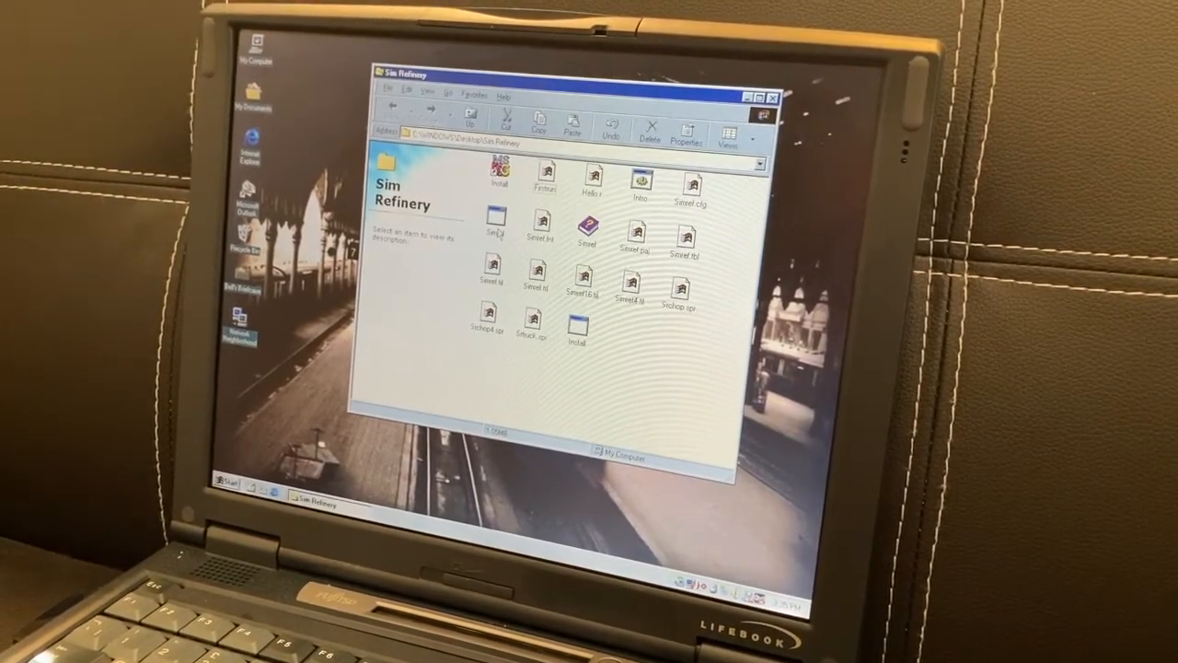
# Step: Select the SimRefinery executable and launch it, bringing up the Jan 1, 1992 map
pyautogui.click(496, 224)
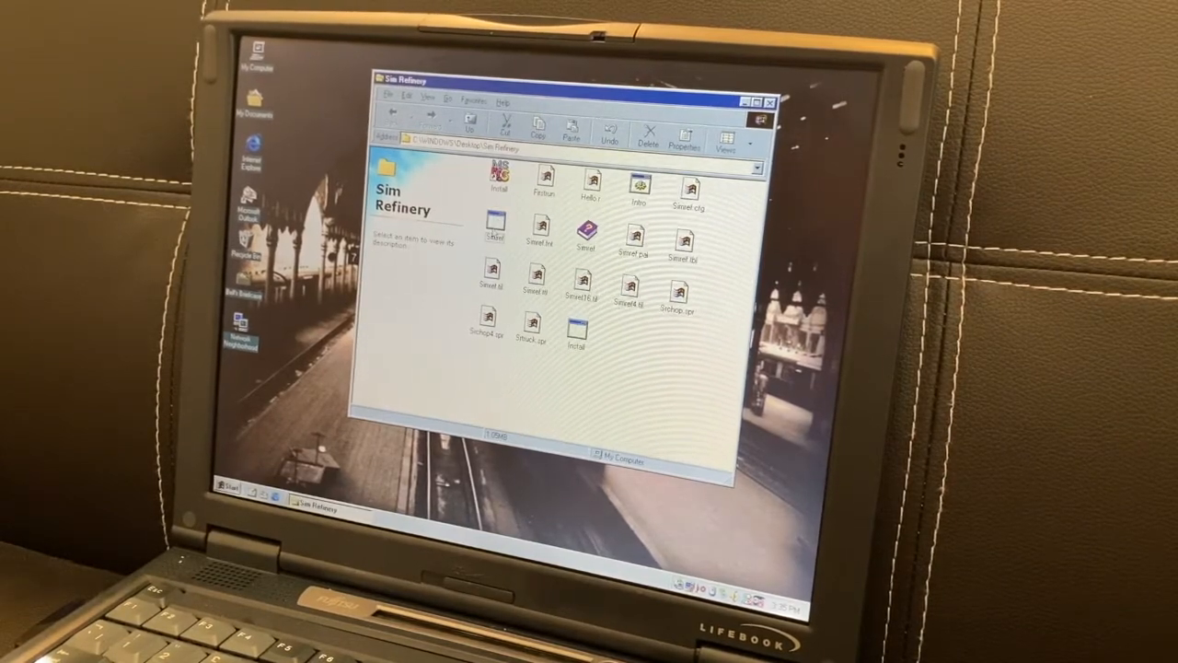
pyautogui.click(495, 226)
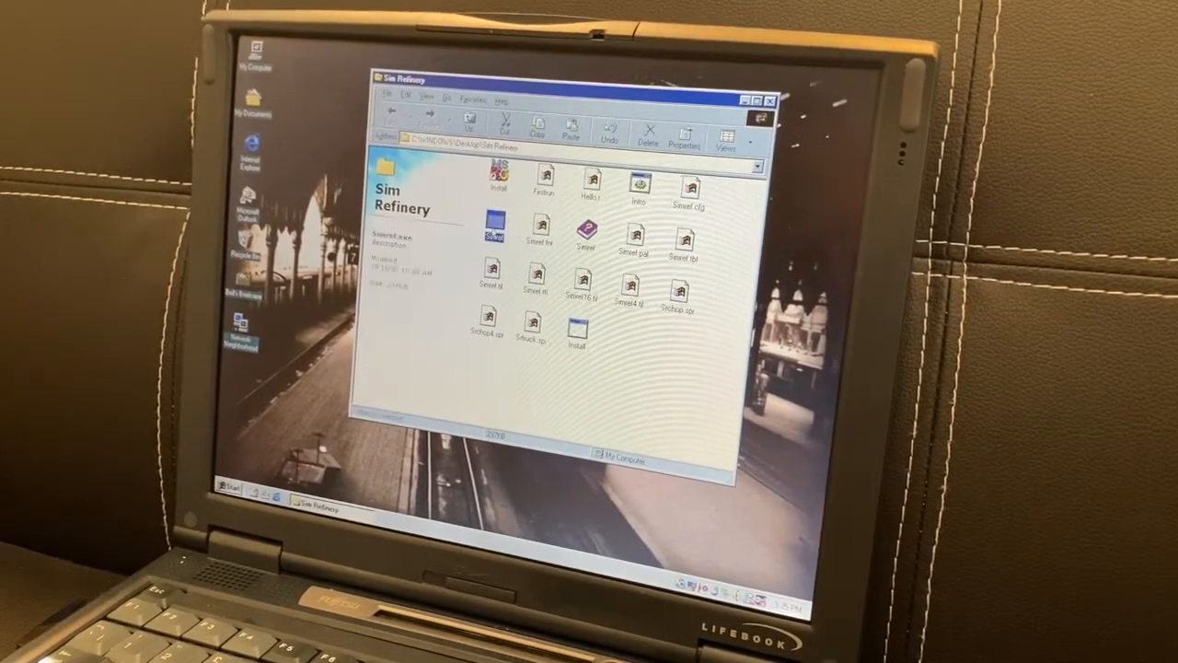
pyautogui.doubleClick(492, 224)
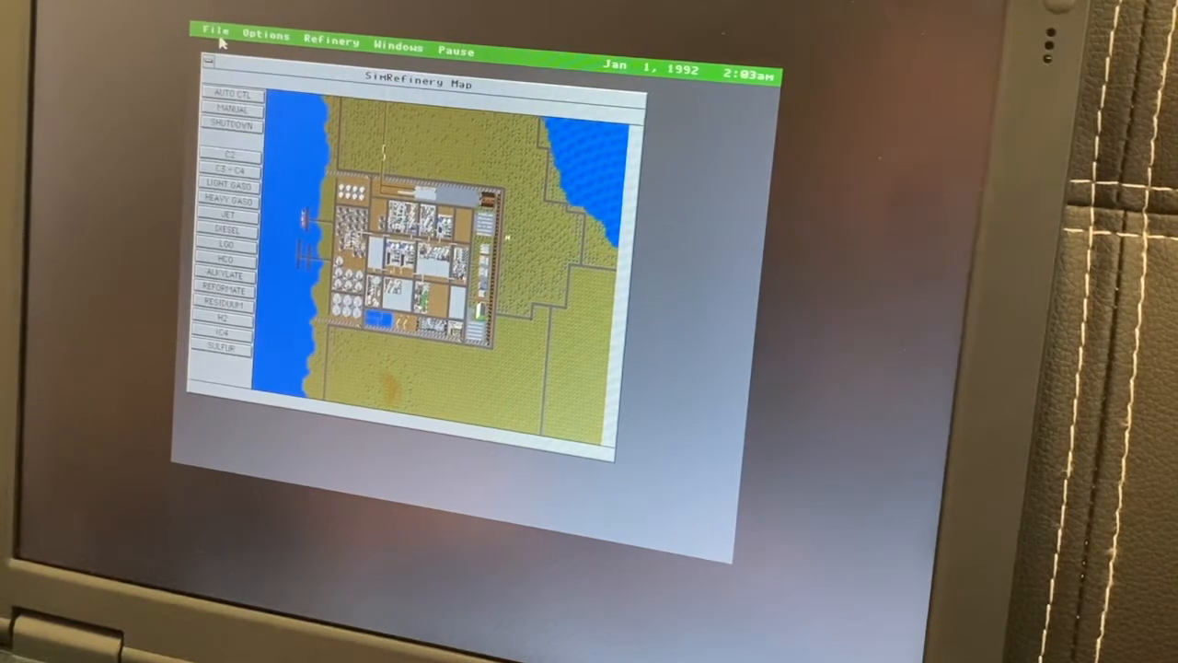
# Step: Load the FIRSTRUN tutorial scenario through File > Load Old
pyautogui.click(214, 34)
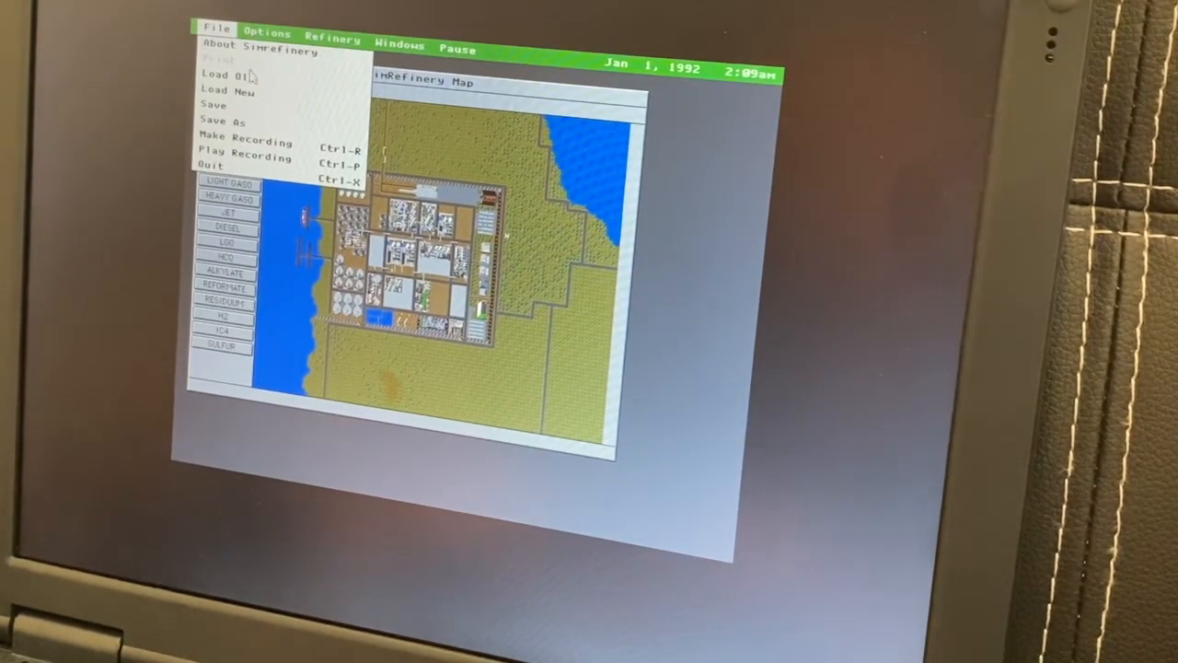
pyautogui.click(224, 74)
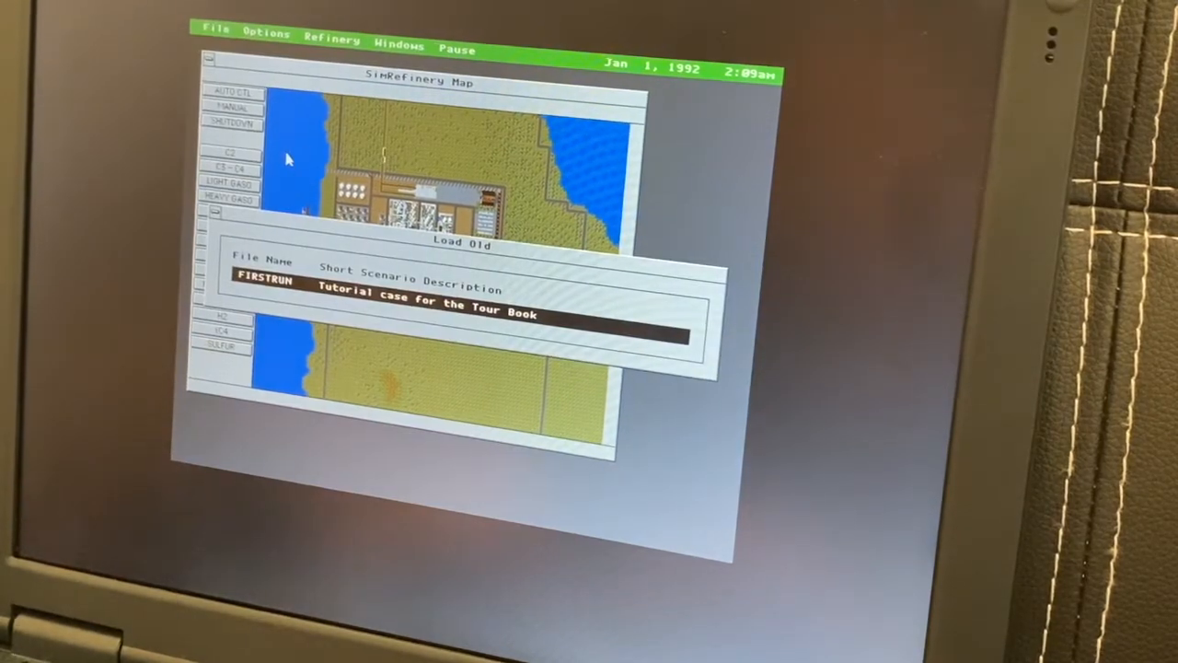
pyautogui.moveTo(411, 329)
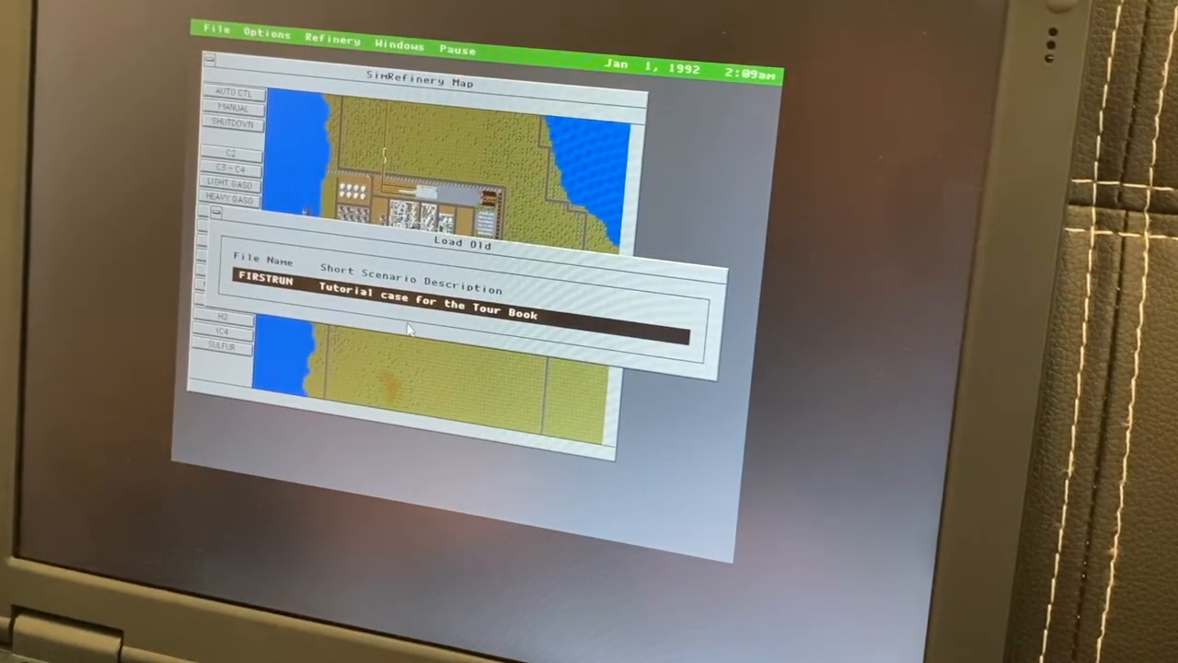
pyautogui.click(216, 31)
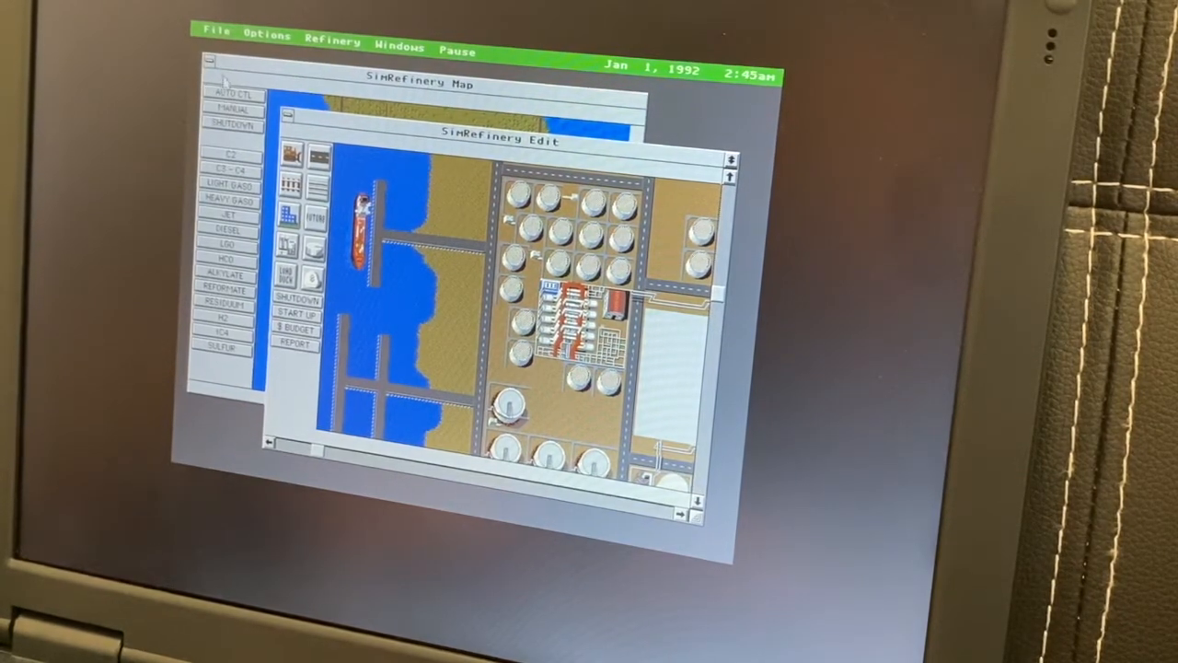
# Step: Save the scenario under the name 'Alan' using File > Save As
pyautogui.click(215, 30)
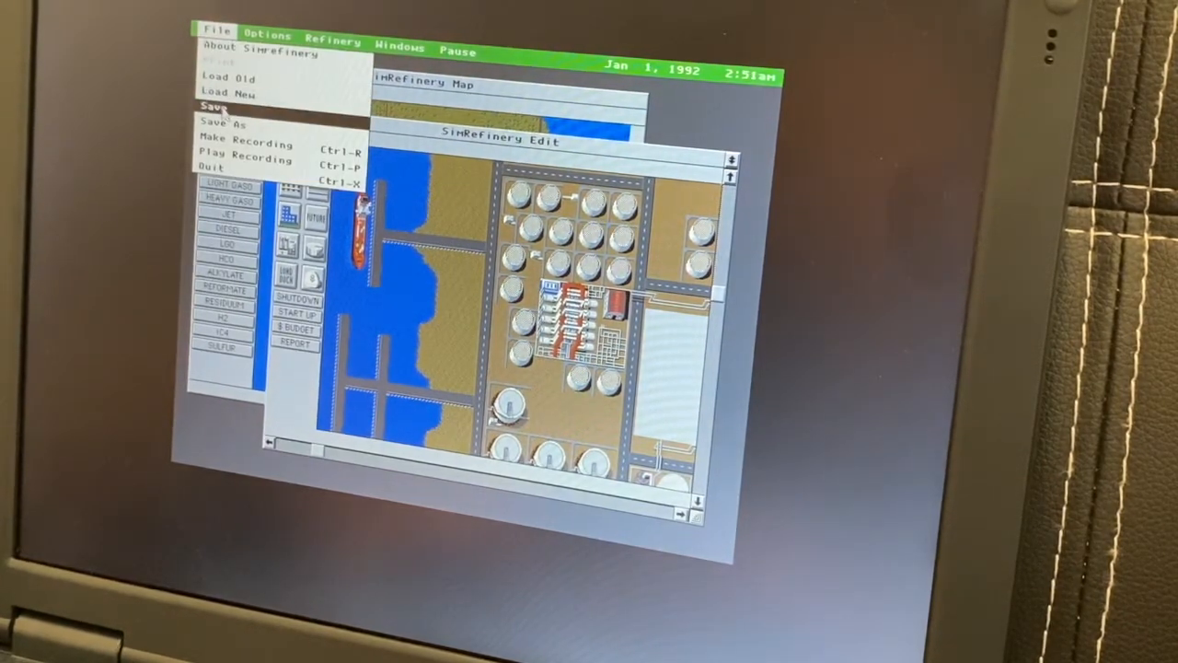
pyautogui.click(224, 122)
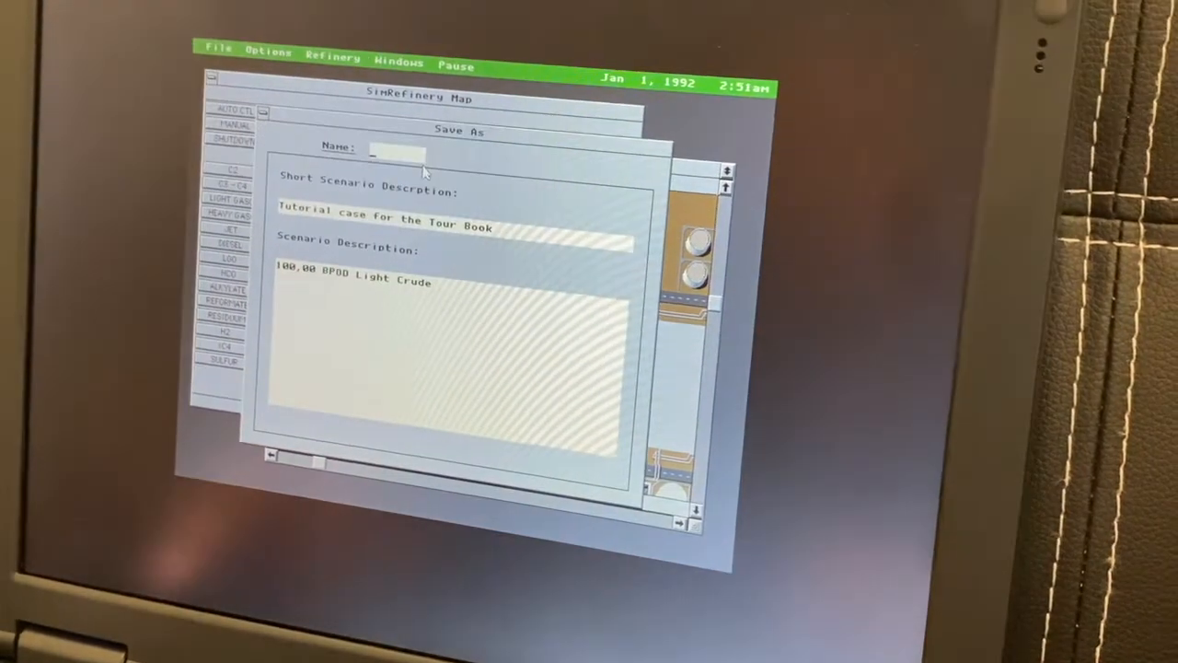
pyautogui.write('Alan')
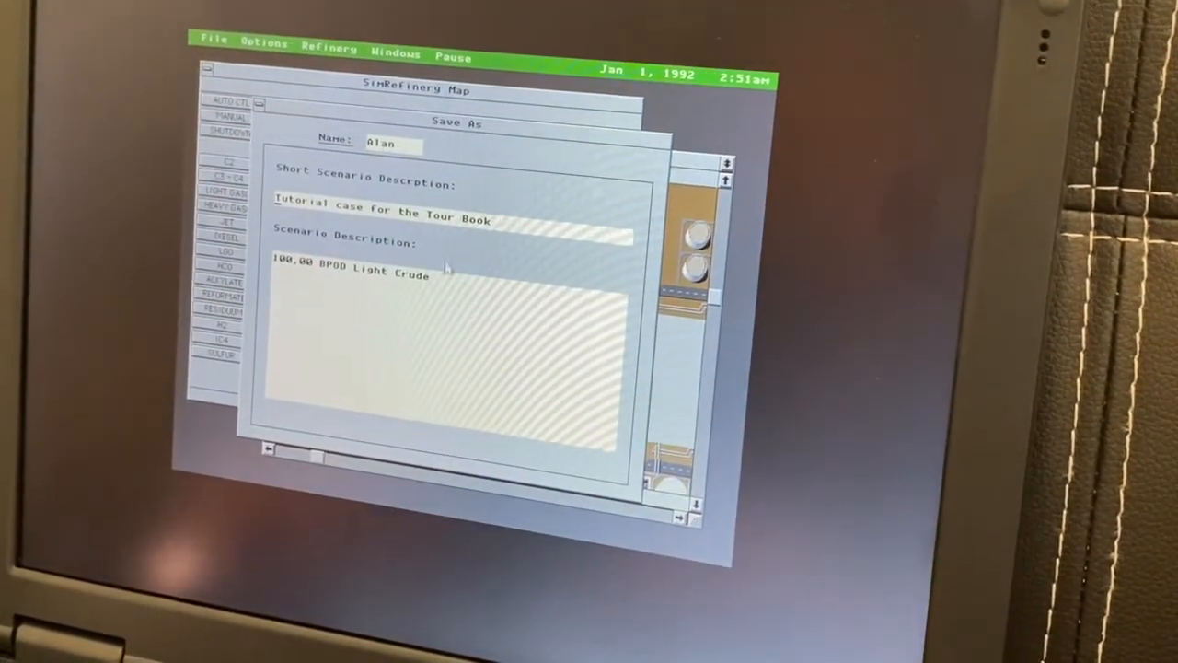
pyautogui.click(213, 38)
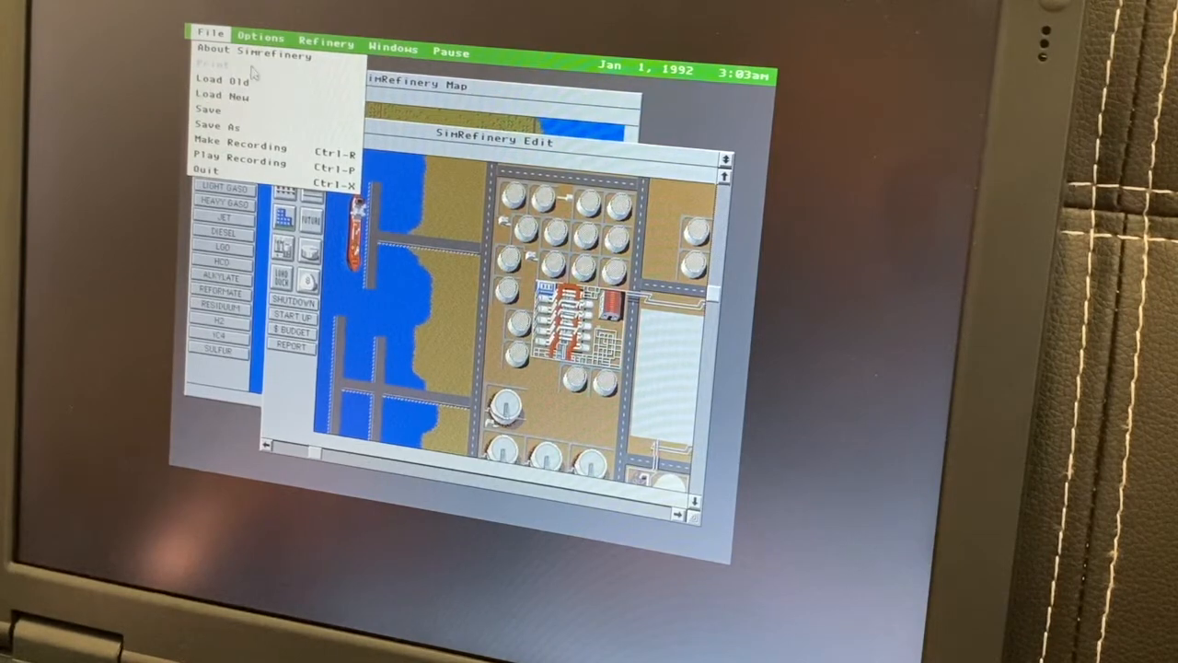
# Step: Set the simulation speed to Ultra in Options > Speed
pyautogui.click(261, 36)
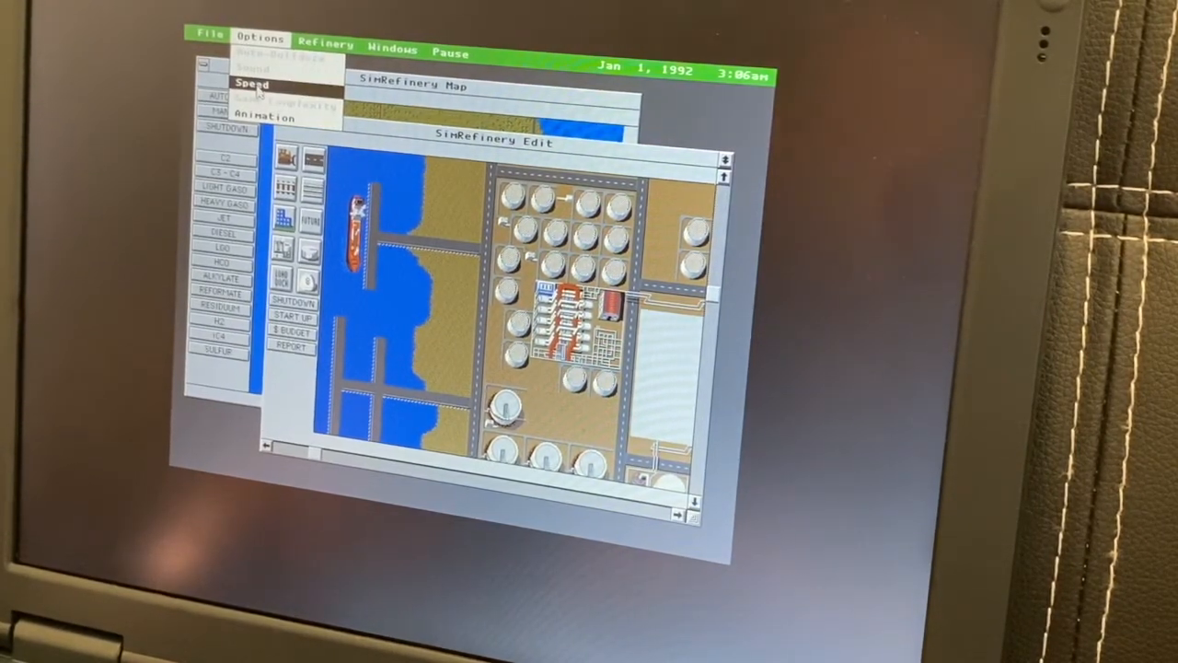
pyautogui.click(253, 83)
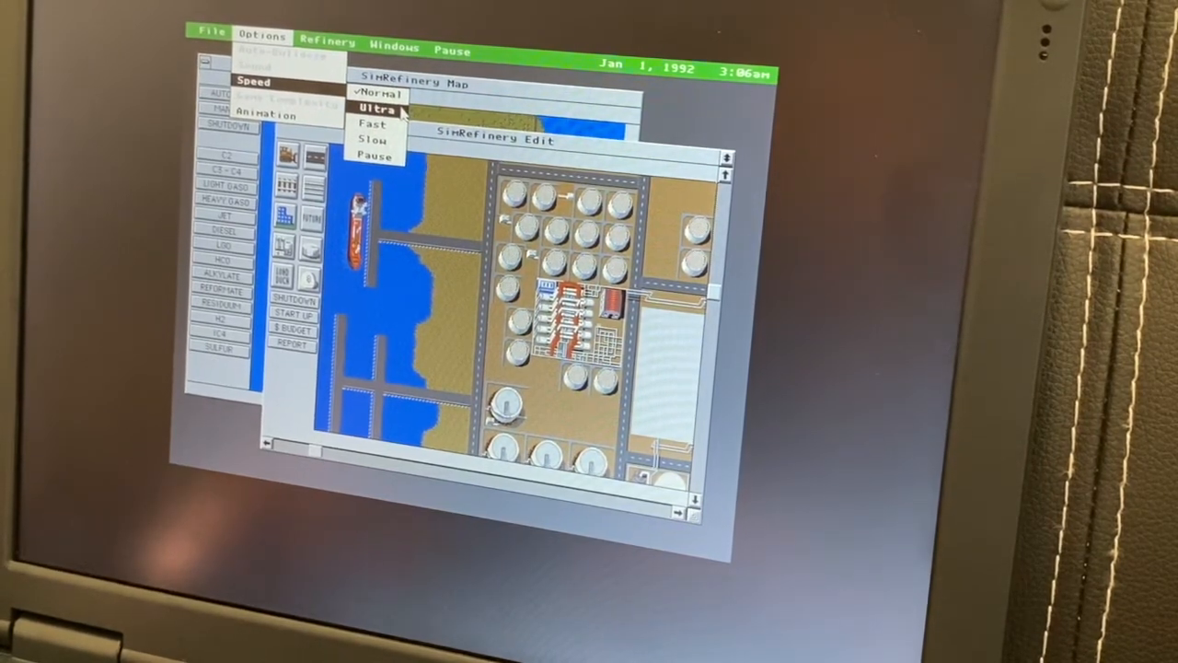
pyautogui.click(376, 109)
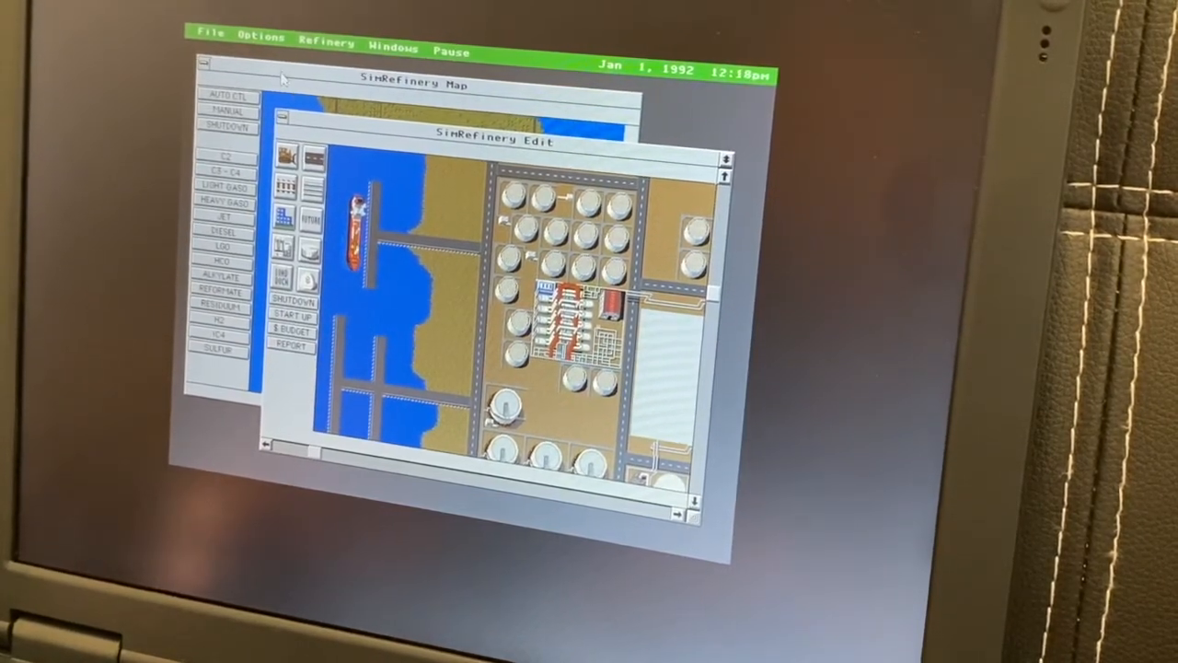
pyautogui.click(261, 36)
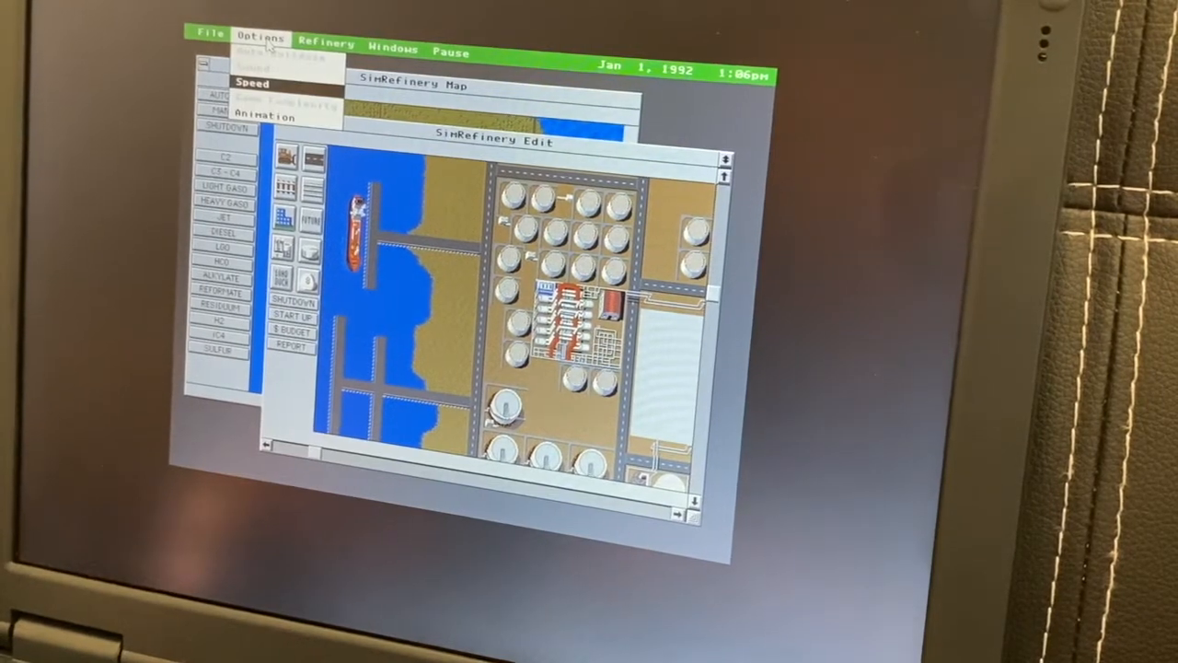
pyautogui.moveTo(253, 83)
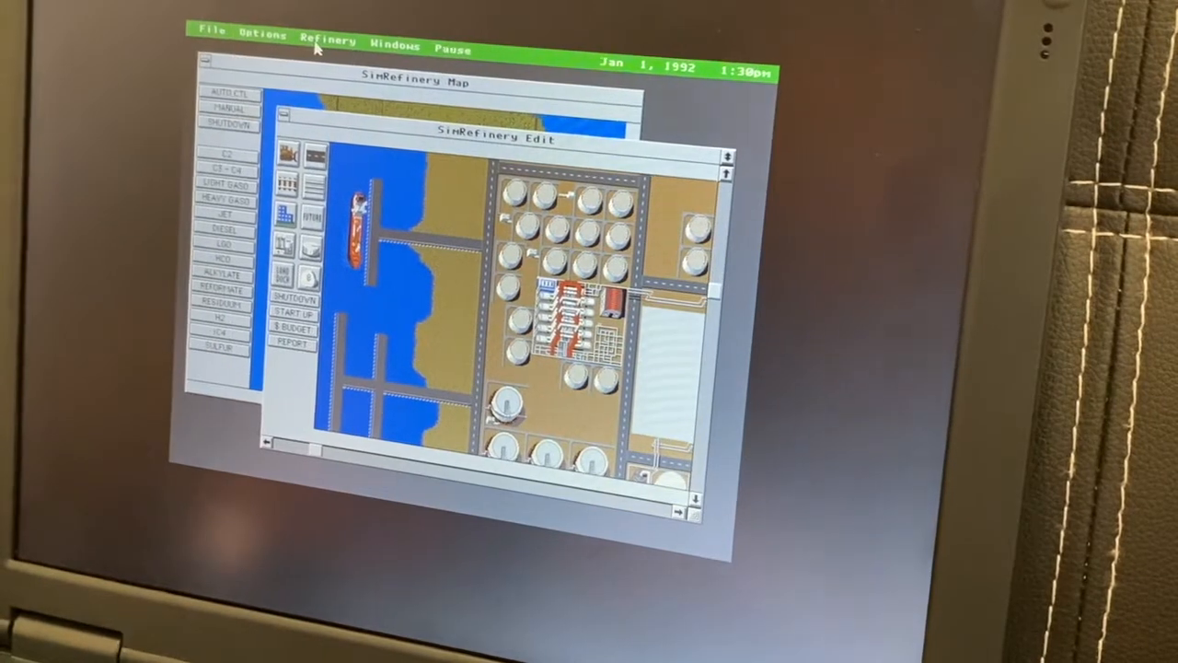
pyautogui.click(325, 41)
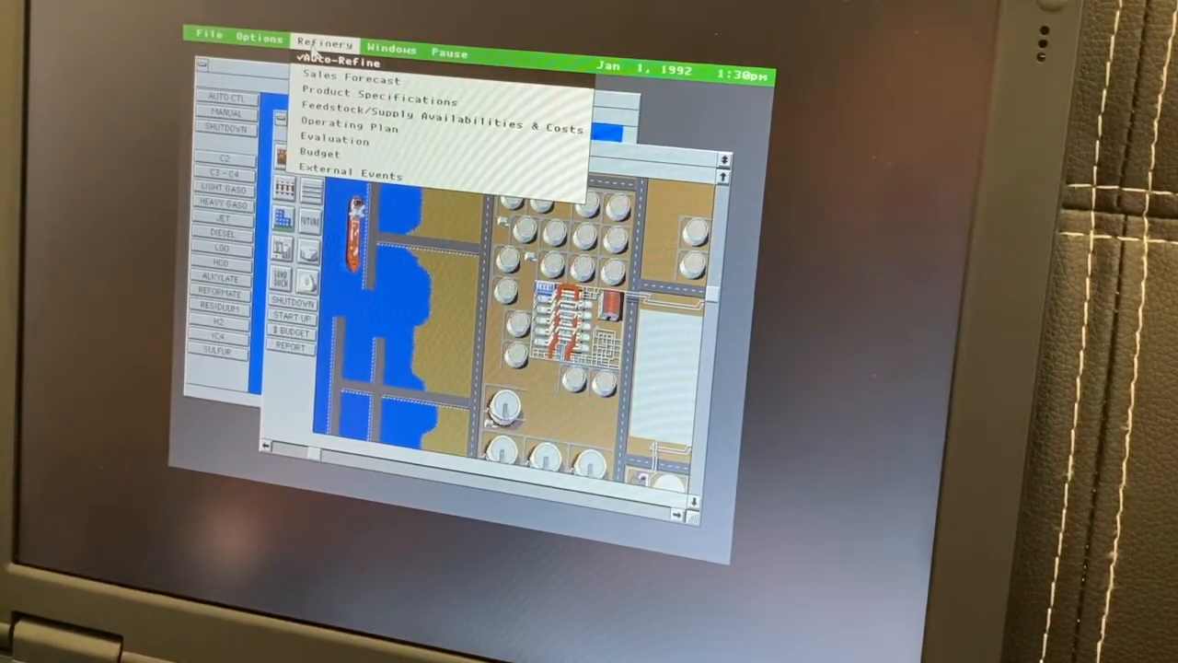
pyautogui.click(347, 78)
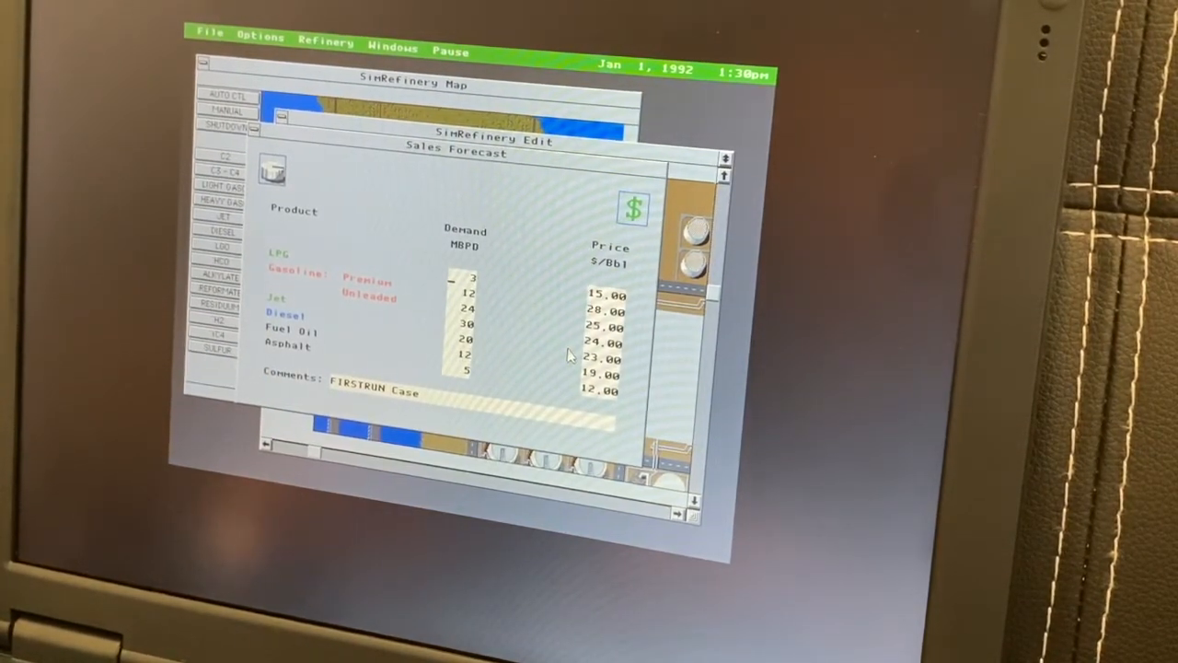
pyautogui.moveTo(316, 293)
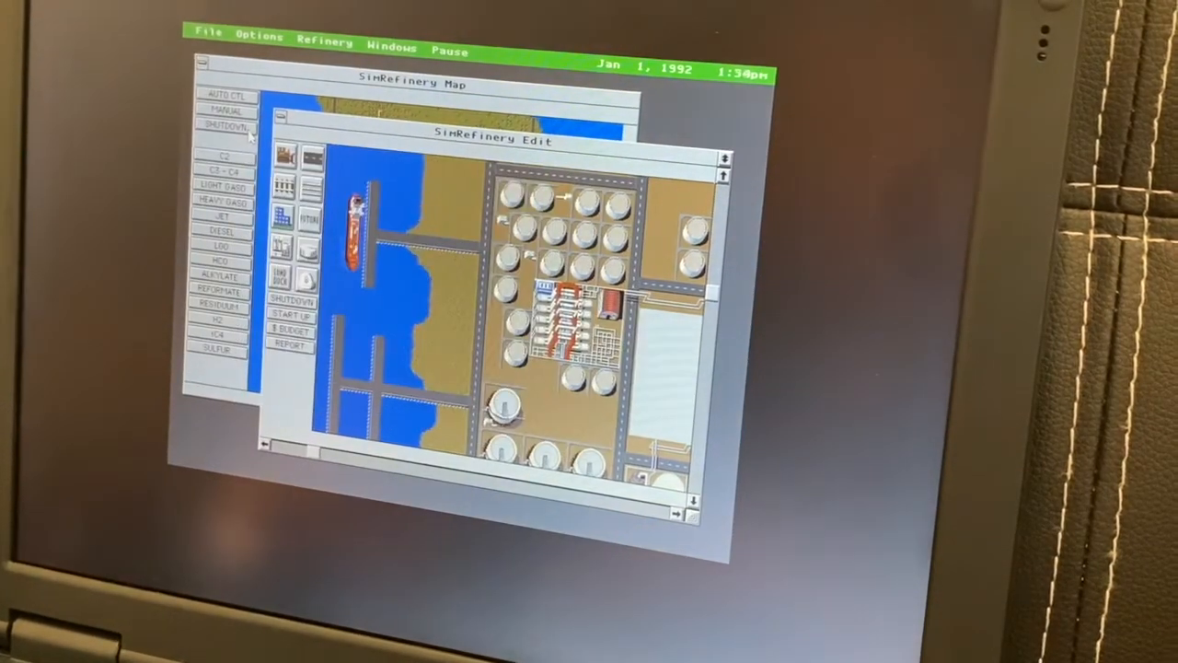
pyautogui.click(324, 38)
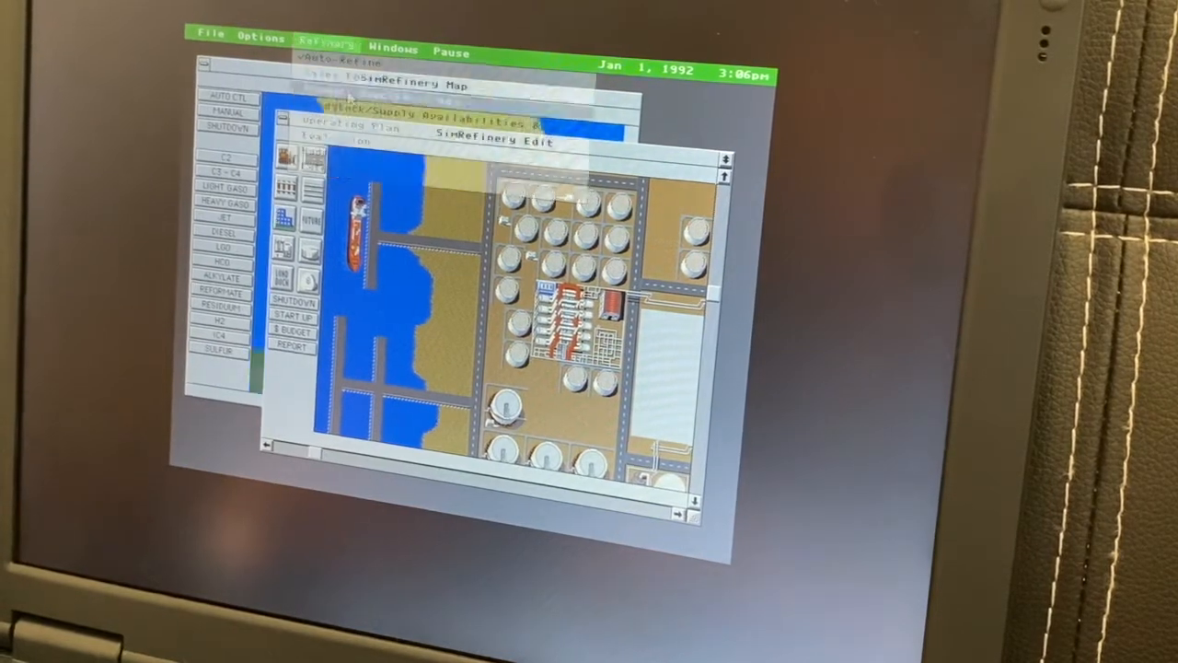
pyautogui.click(324, 40)
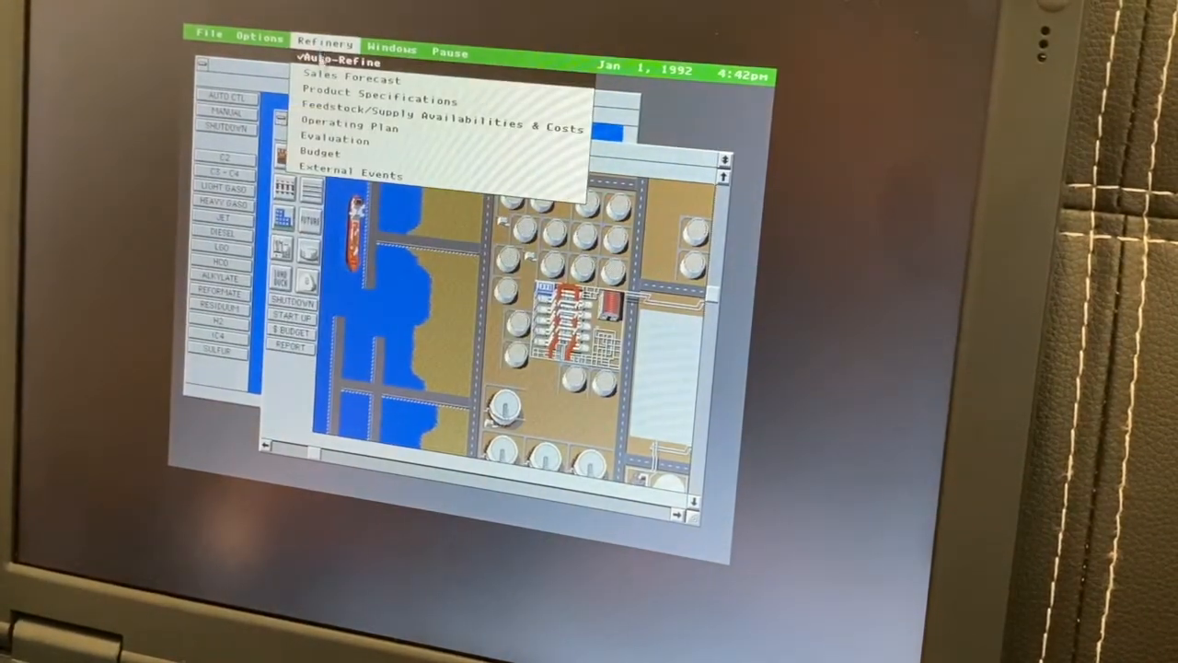
pyautogui.moveTo(441, 127)
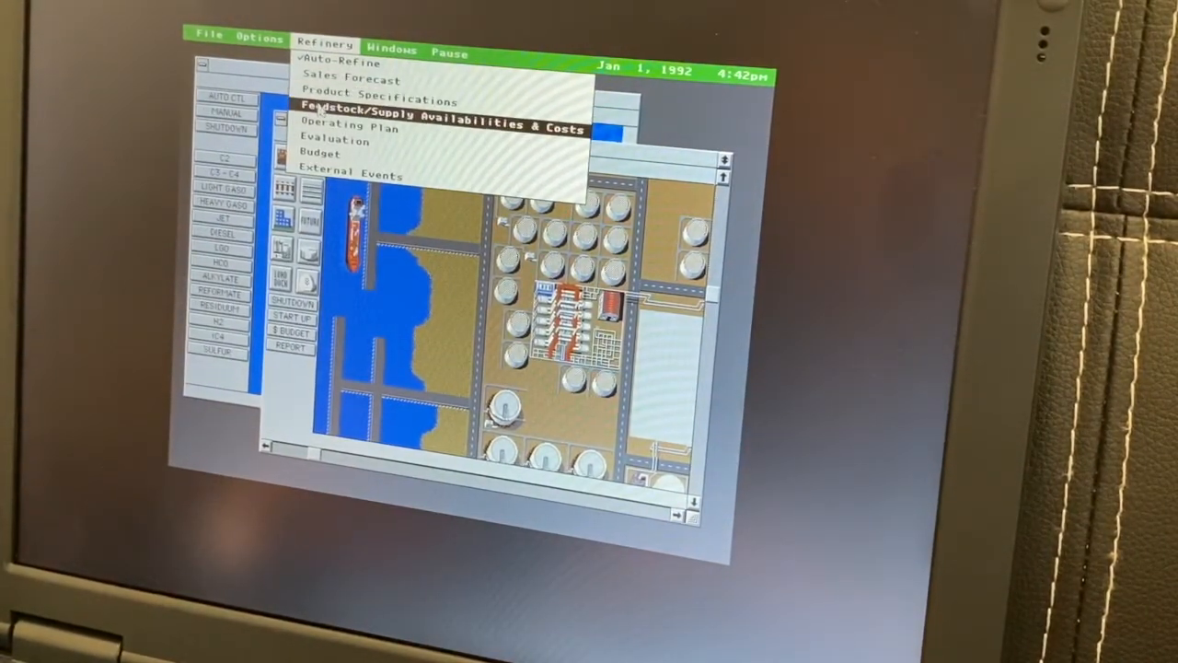
pyautogui.click(440, 114)
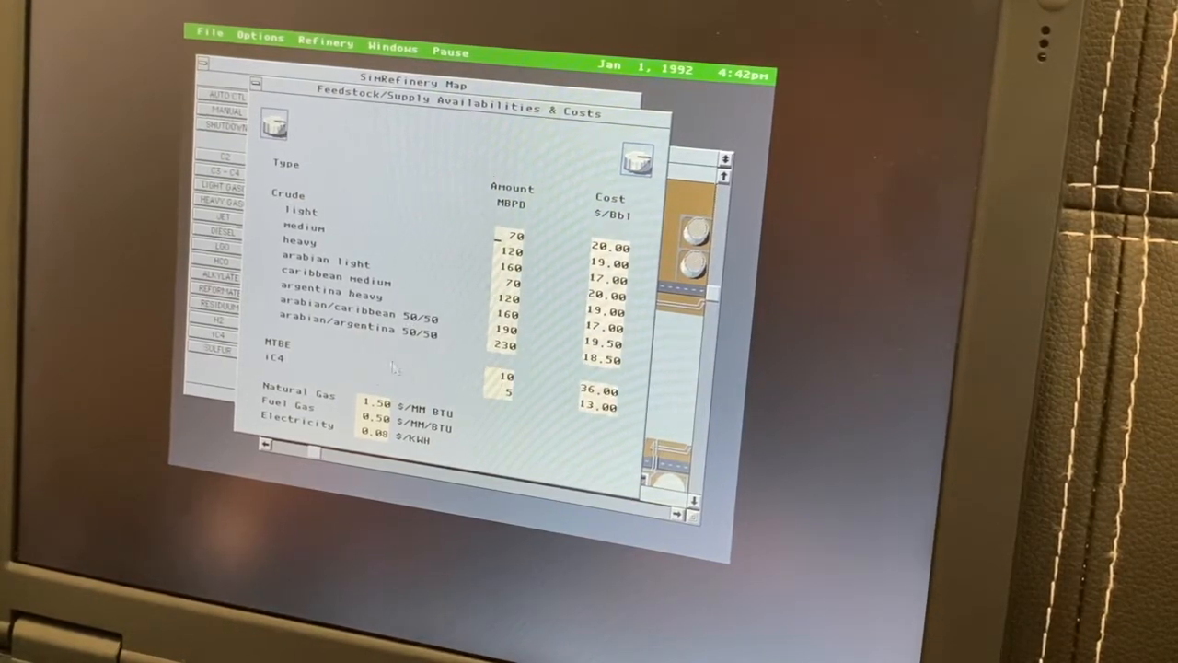
pyautogui.moveTo(465, 306)
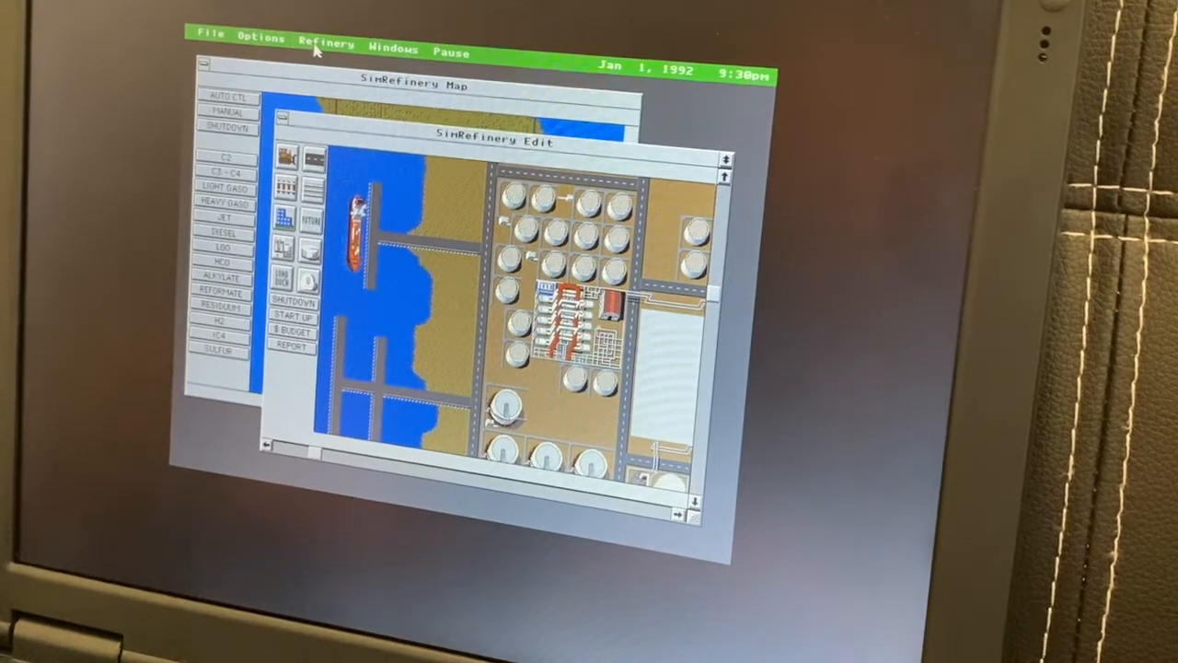
pyautogui.click(327, 42)
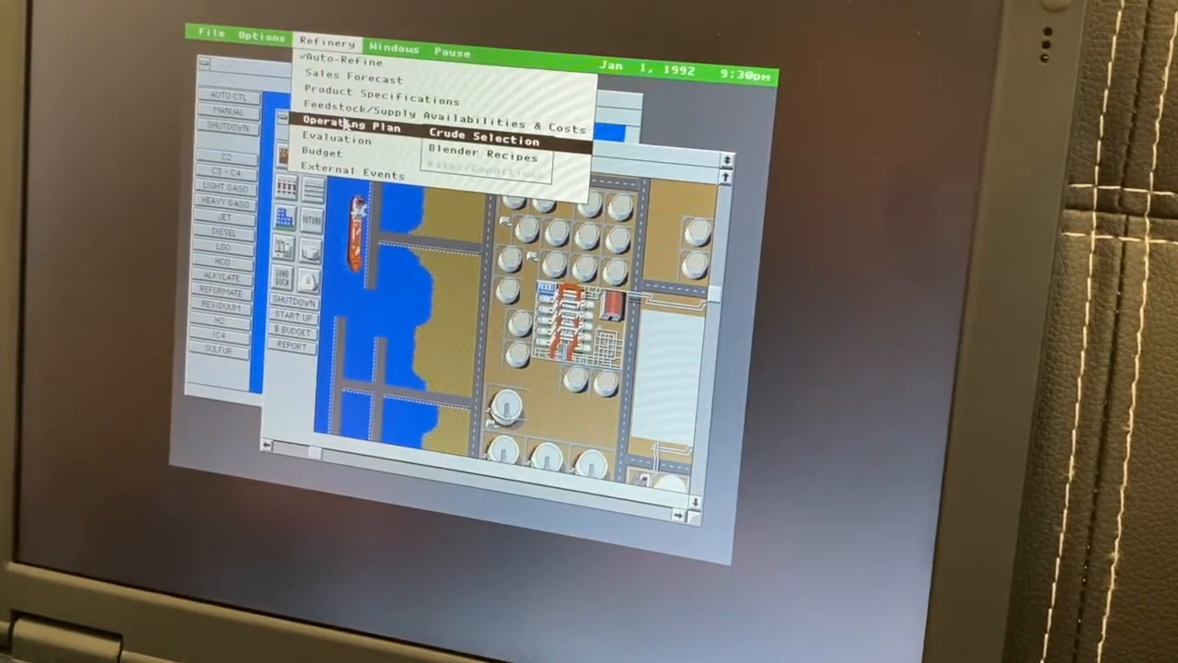
pyautogui.moveTo(483, 157)
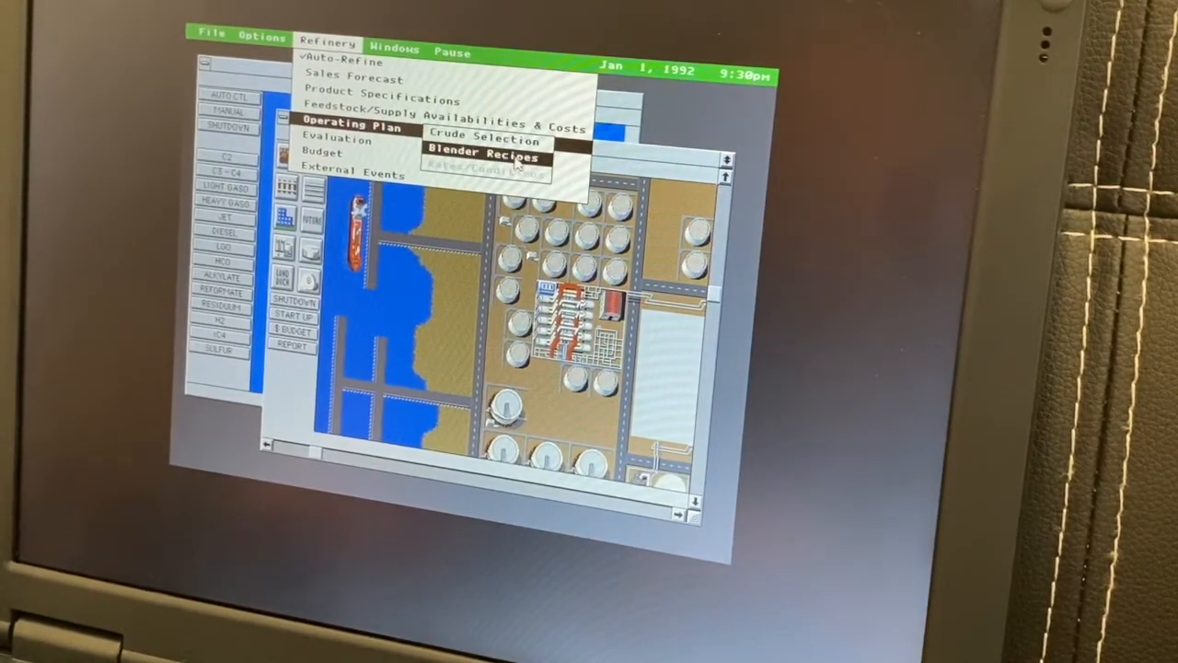
pyautogui.click(479, 157)
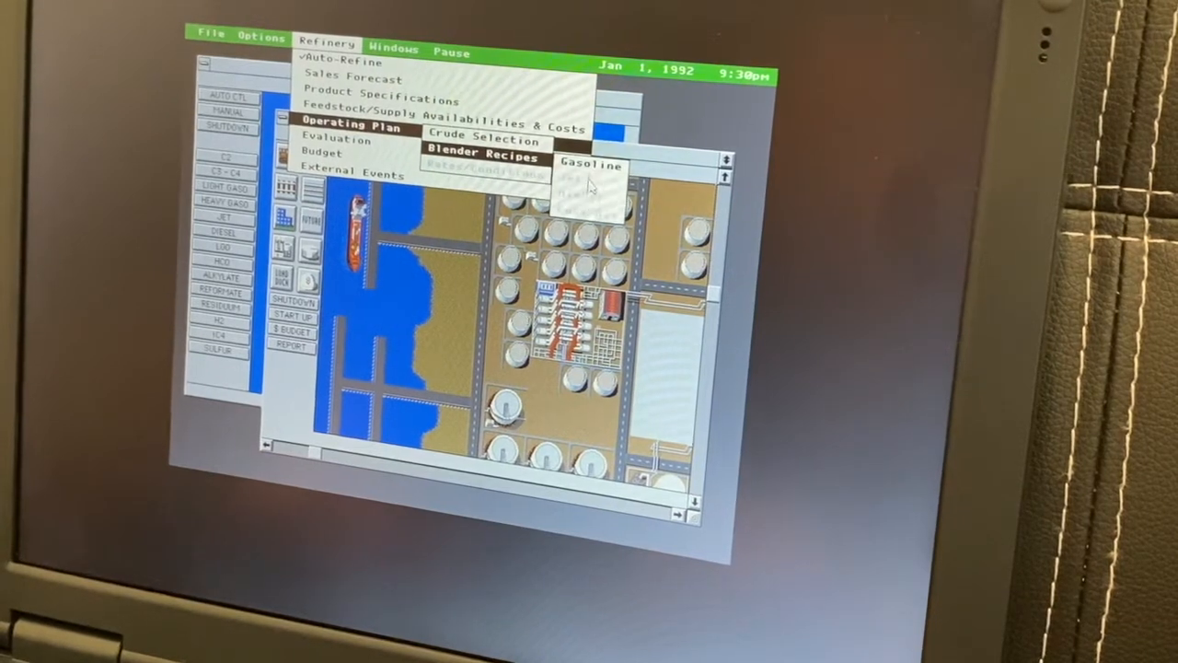
pyautogui.click(591, 165)
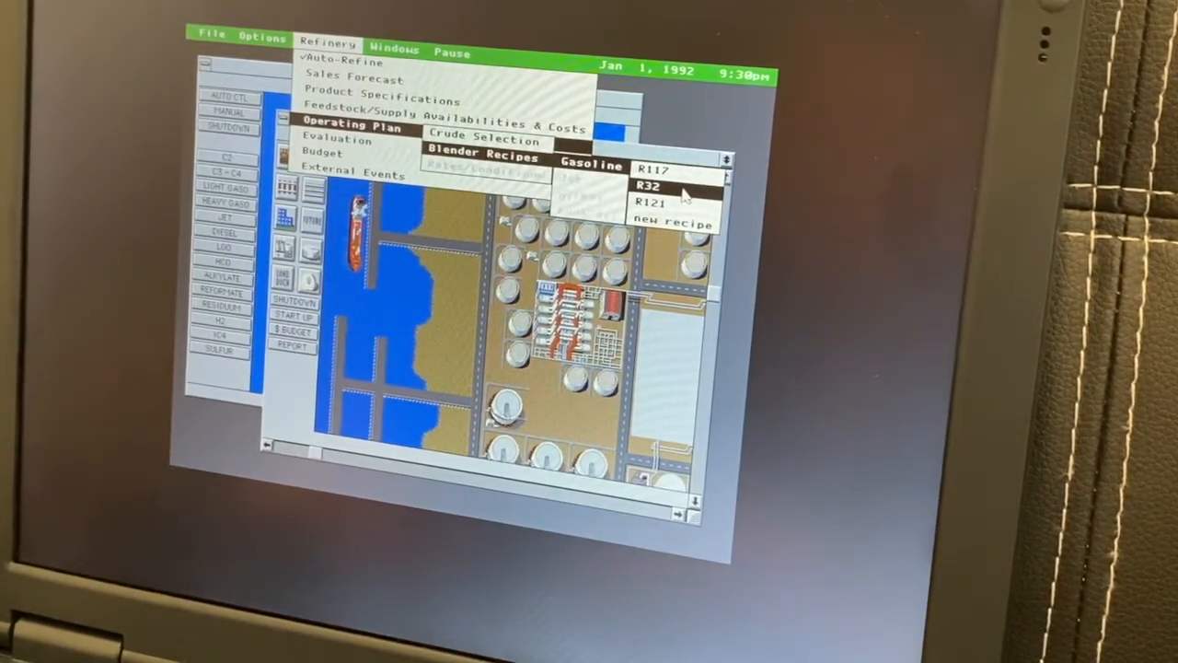
pyautogui.click(648, 186)
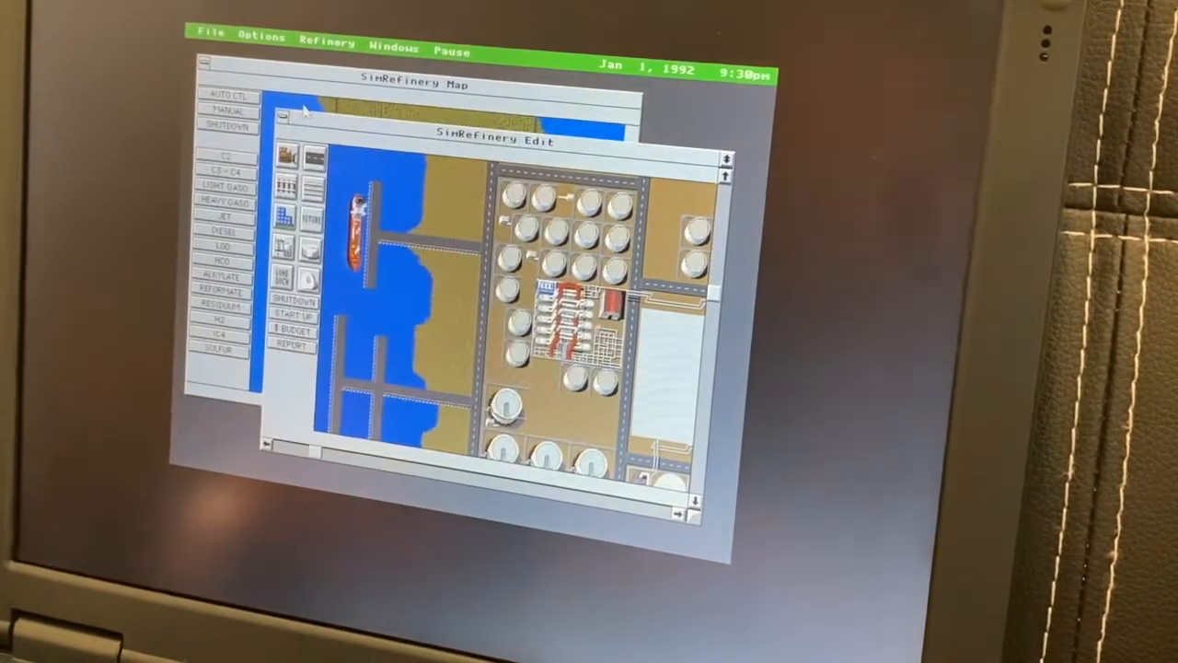
# Step: View the annual report, then open the Product Balance report from Refinery > Evaluation
pyautogui.click(326, 43)
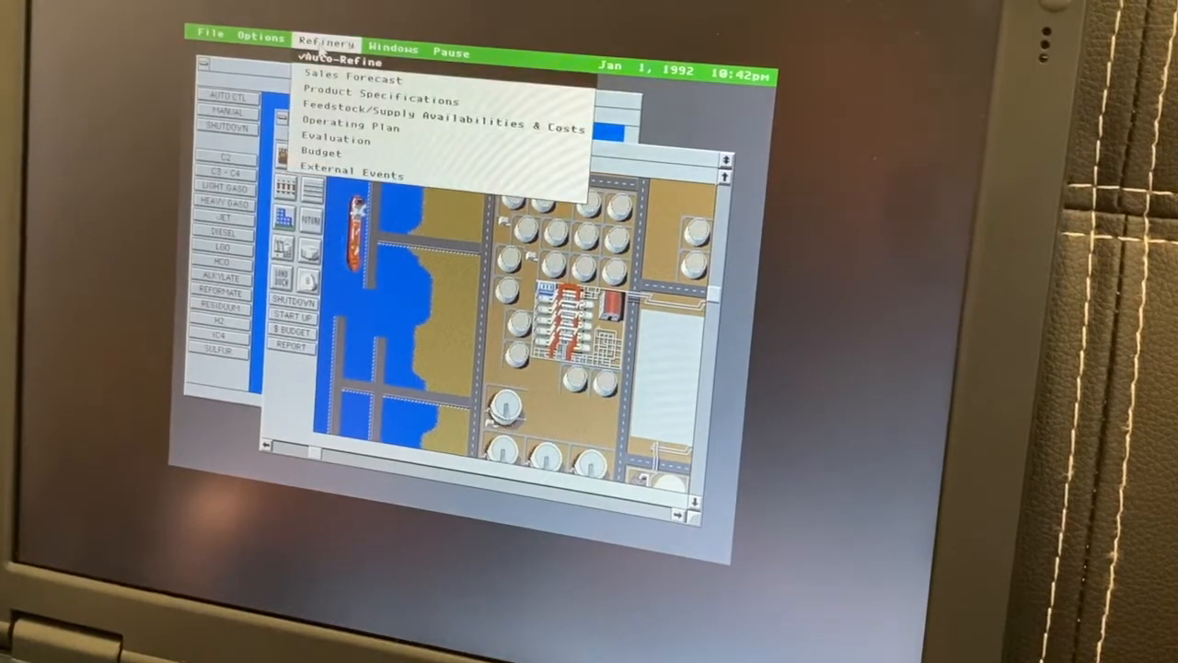
pyautogui.moveTo(336, 139)
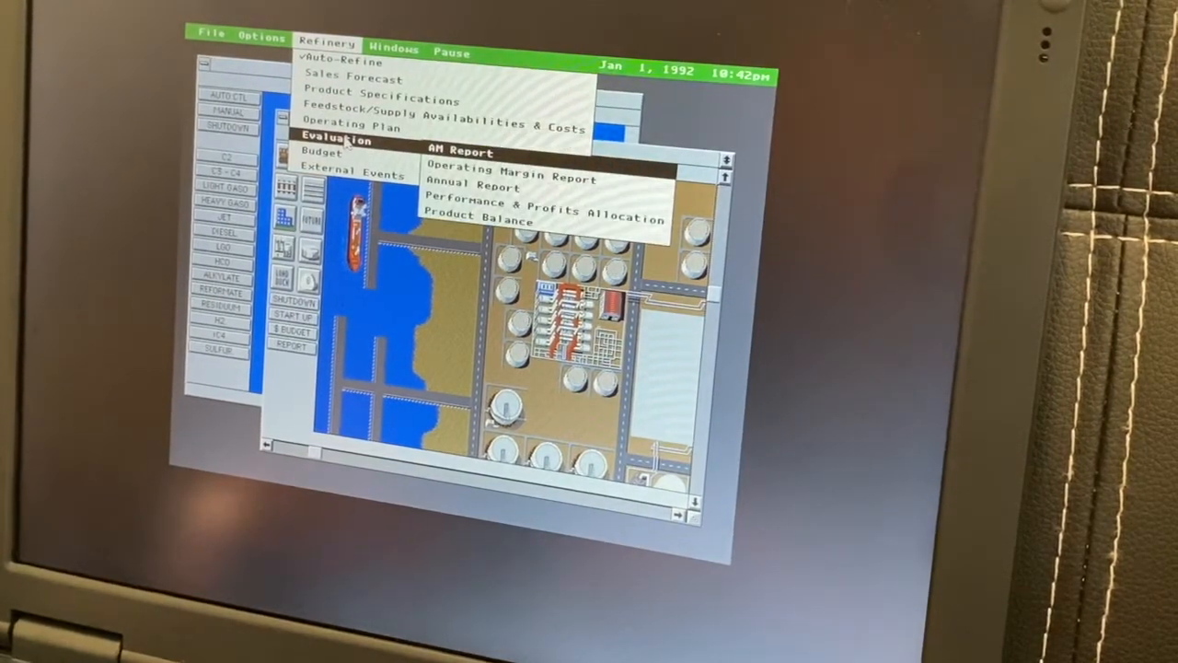
pyautogui.moveTo(479, 186)
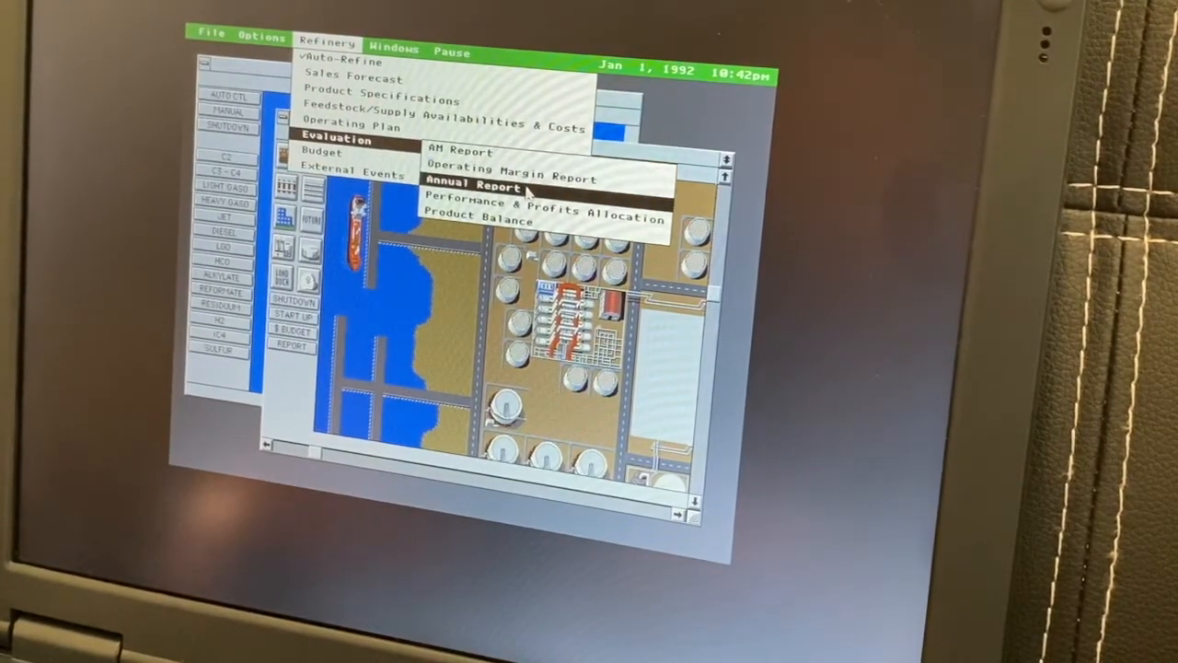
pyautogui.click(465, 185)
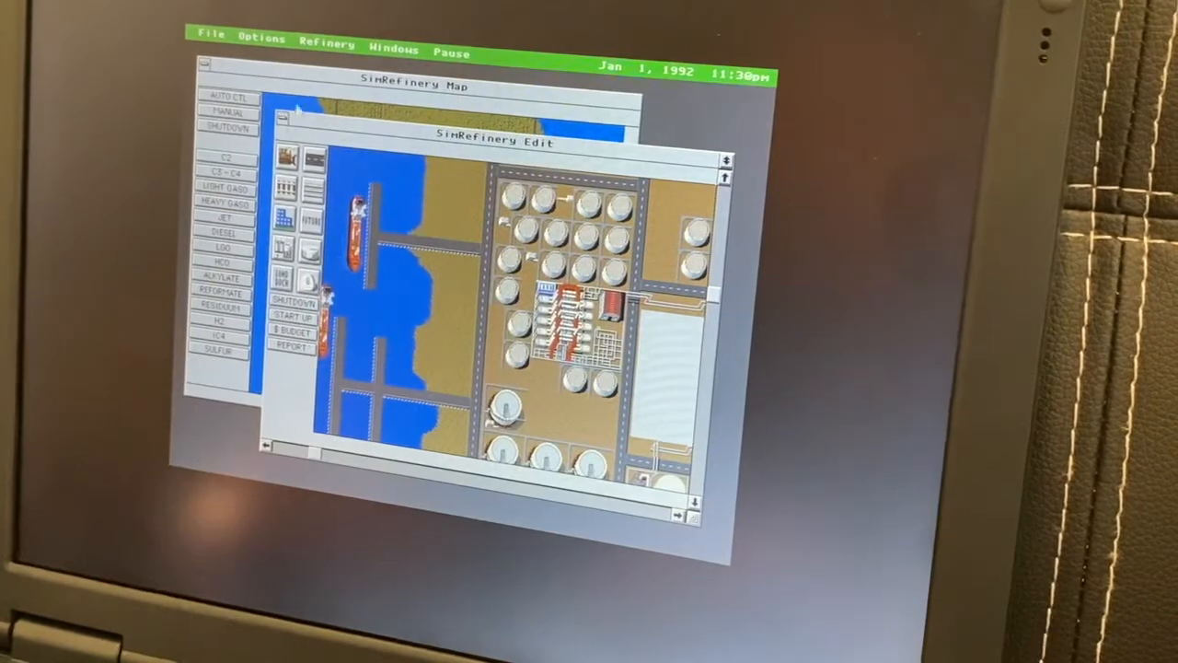
pyautogui.click(327, 42)
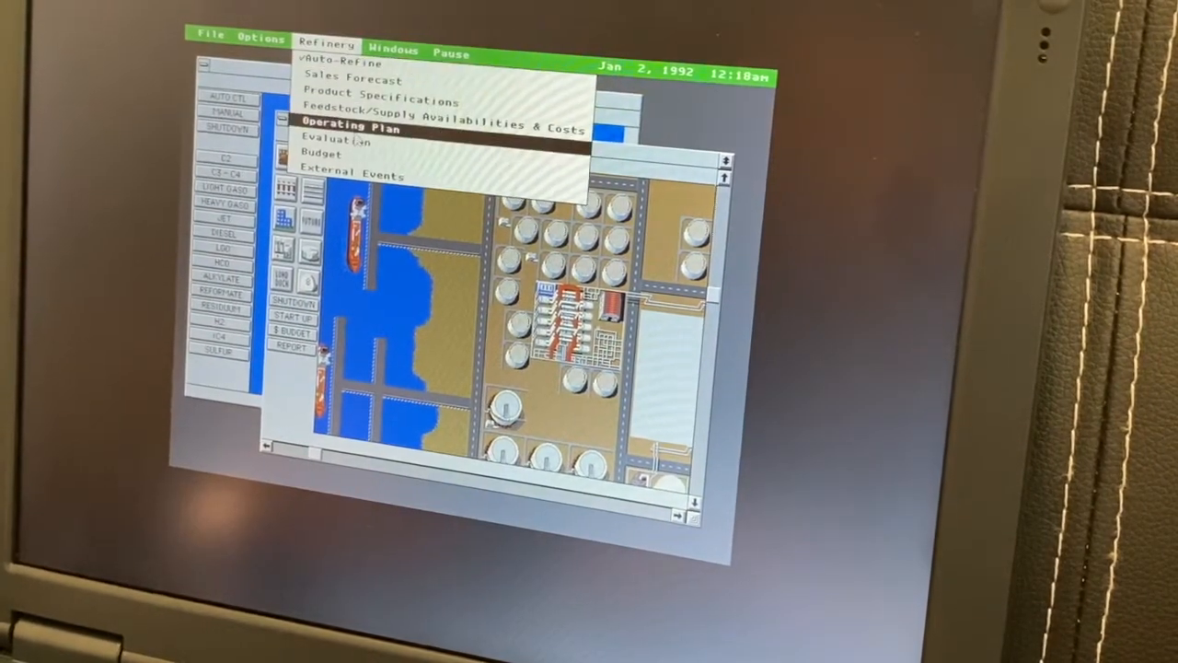
pyautogui.moveTo(336, 142)
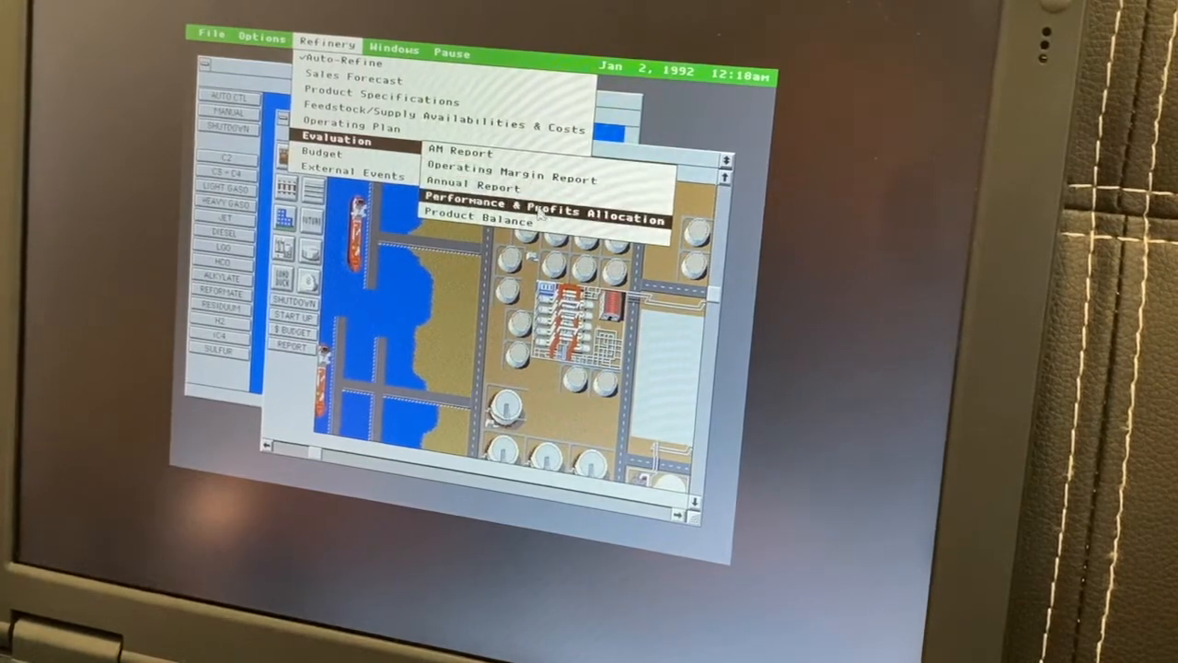
pyautogui.click(478, 215)
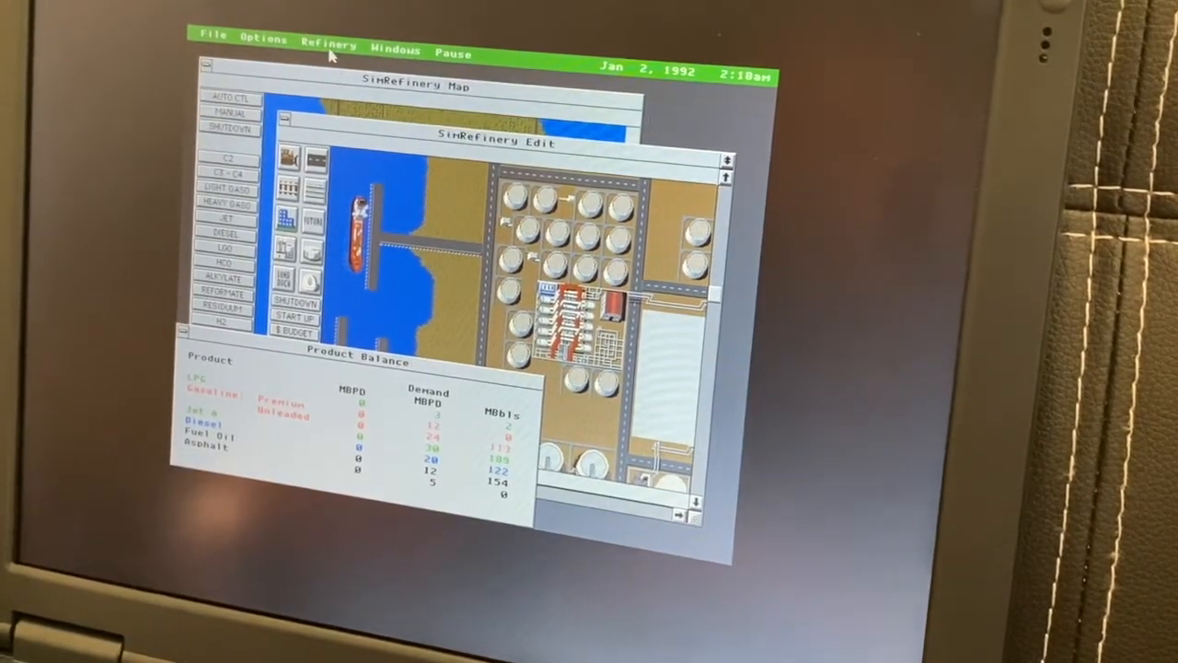
# Step: Look through the Refinery > Budget reports, then close the Product Balance window
pyautogui.click(329, 44)
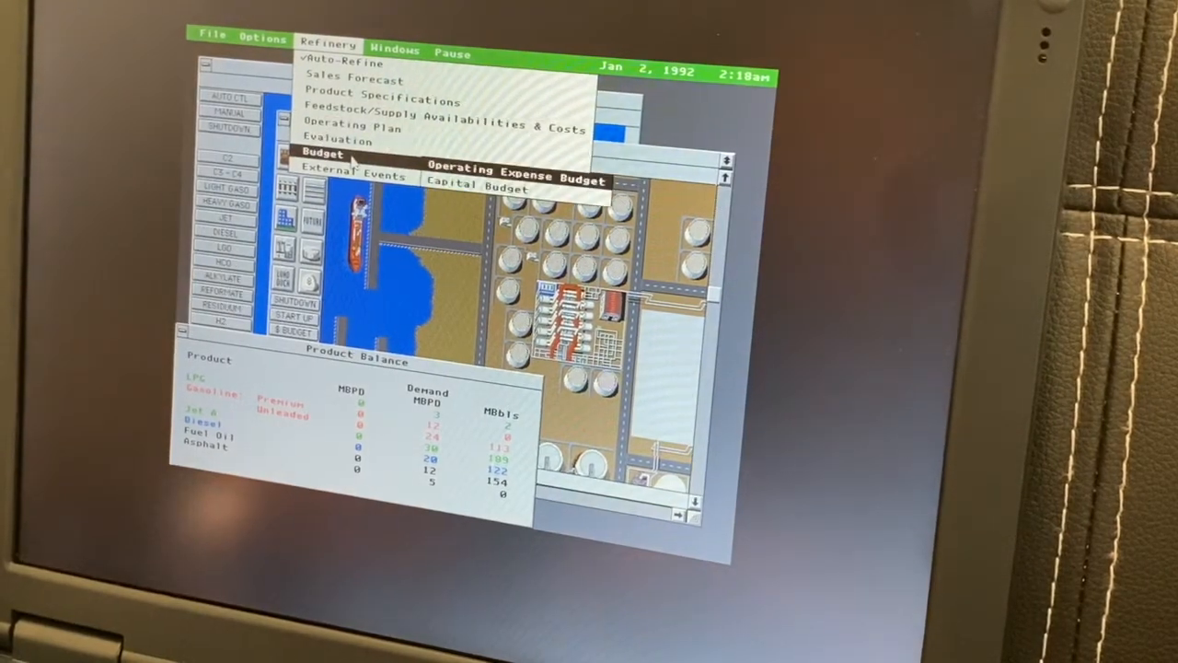
pyautogui.click(477, 187)
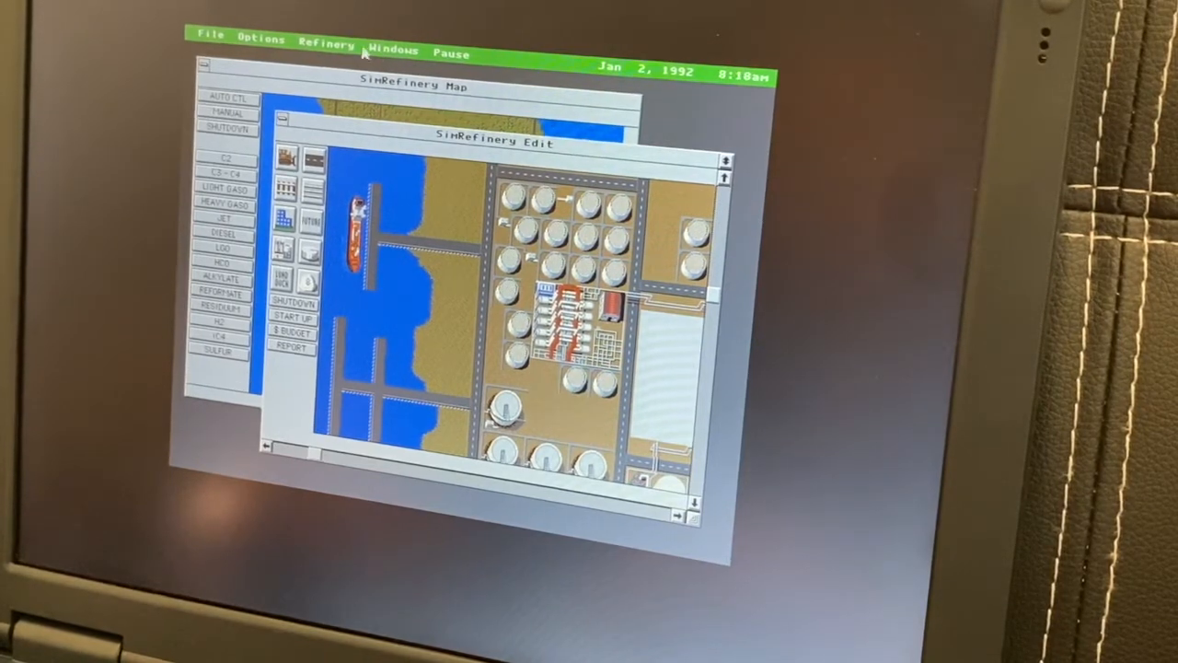
pyautogui.click(326, 46)
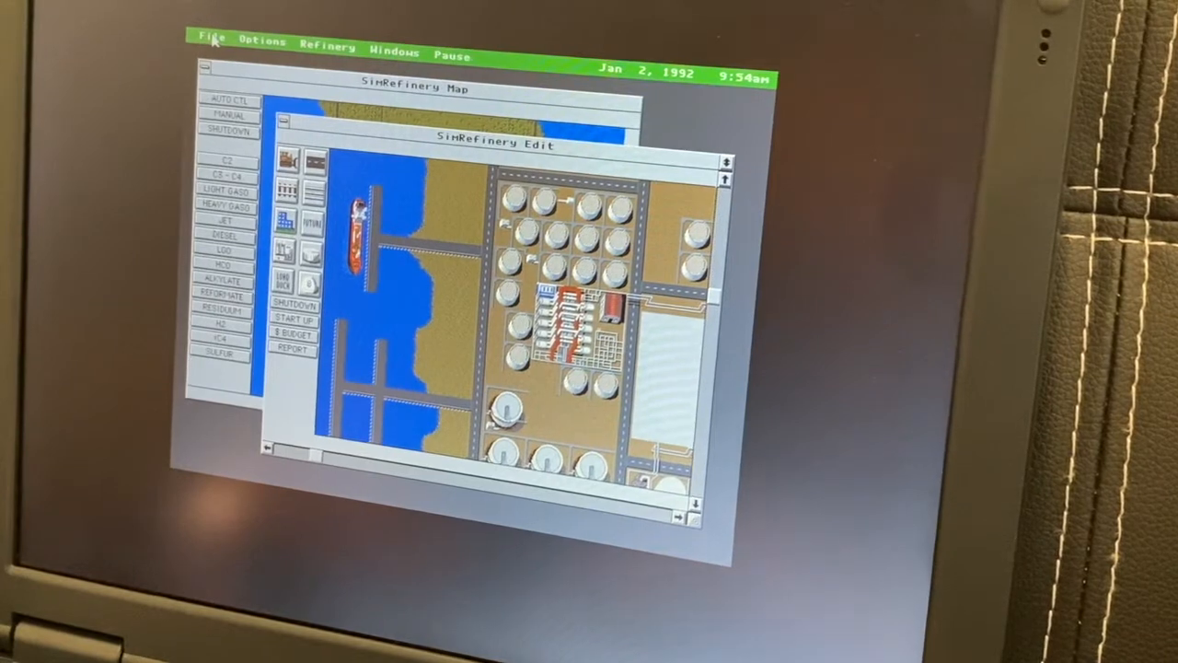
pyautogui.click(211, 38)
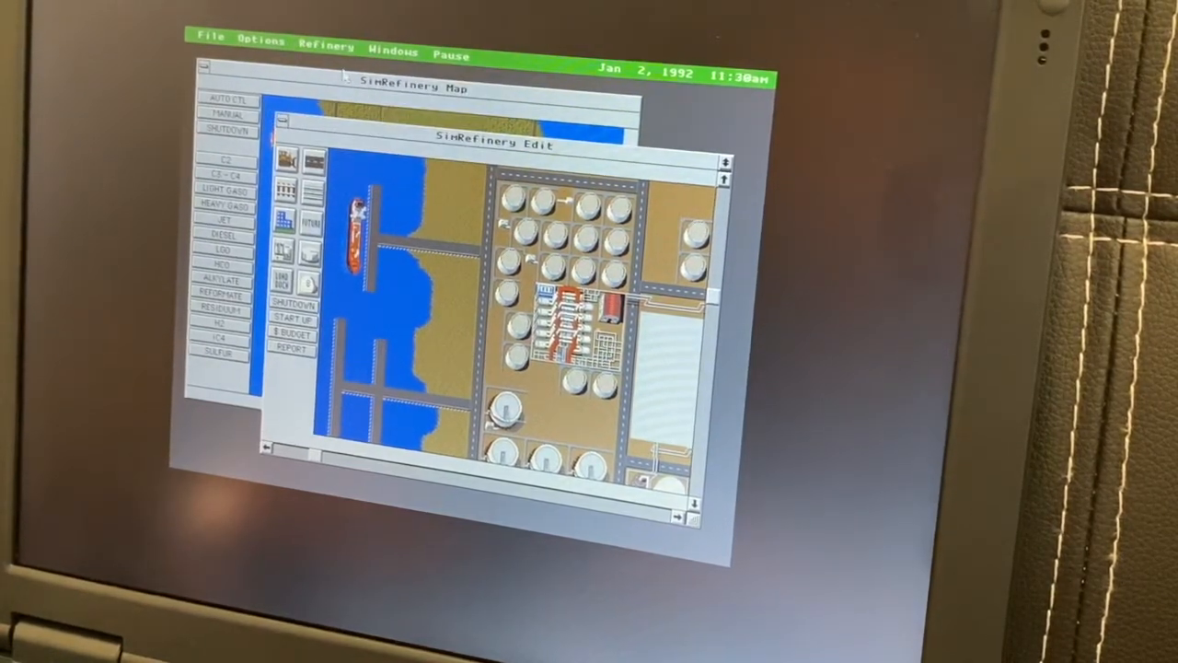
pyautogui.click(327, 46)
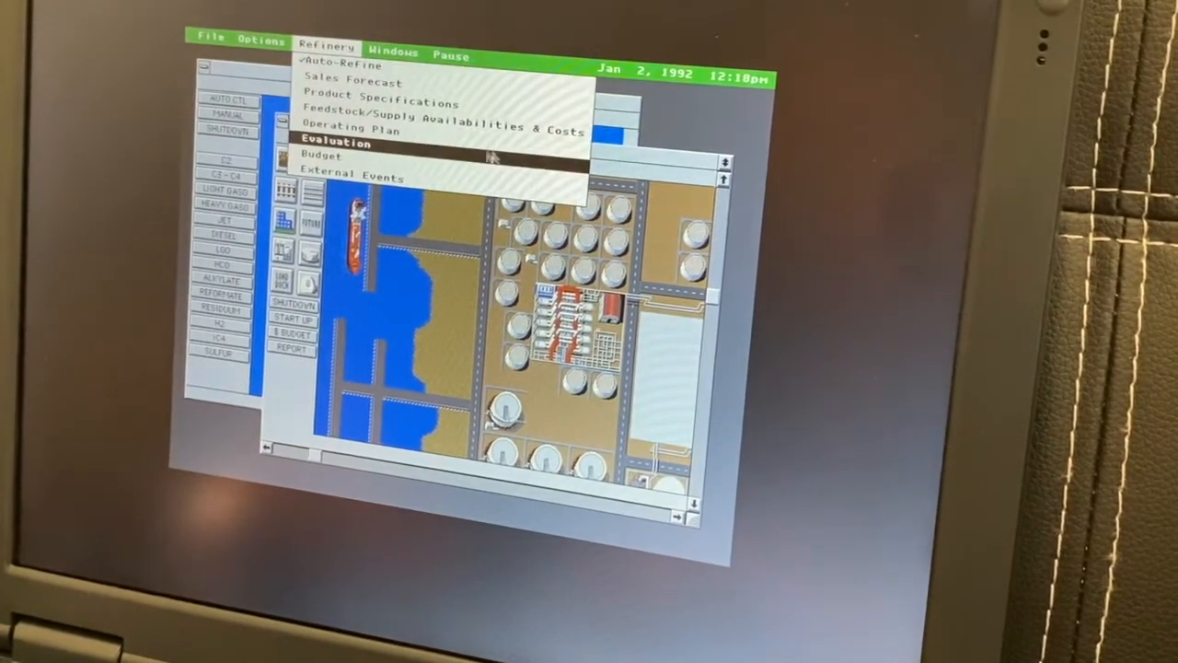
pyautogui.moveTo(353, 176)
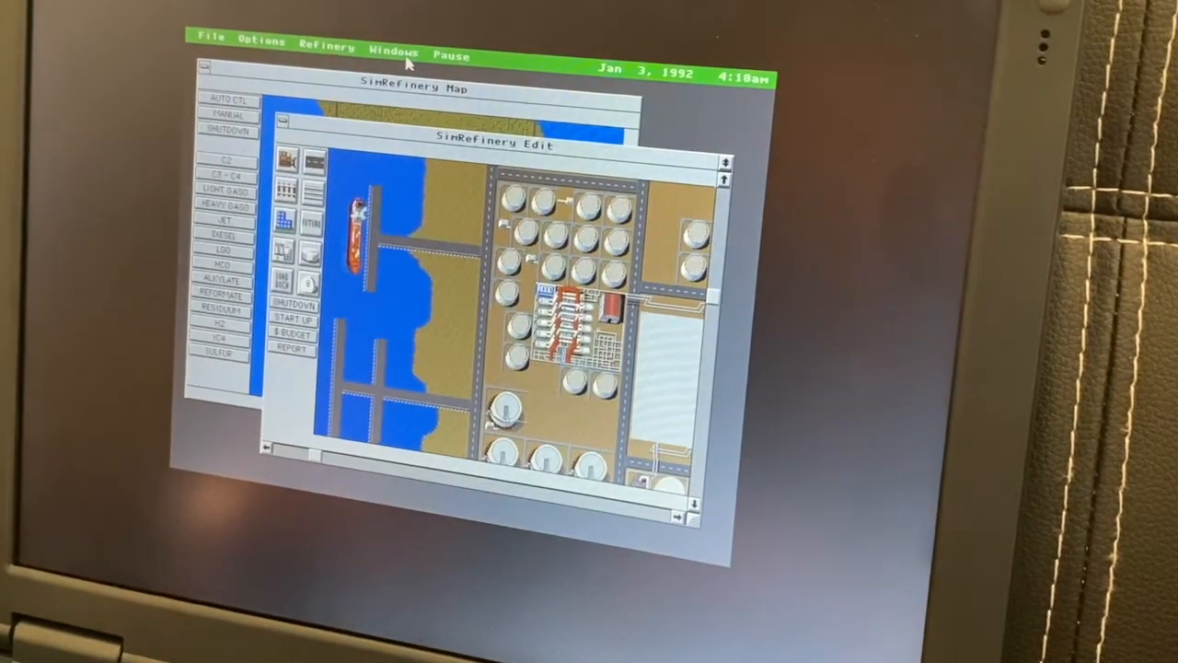
# Step: Open the Jet Hydrofiner unit window from Windows > Unit
pyautogui.click(394, 47)
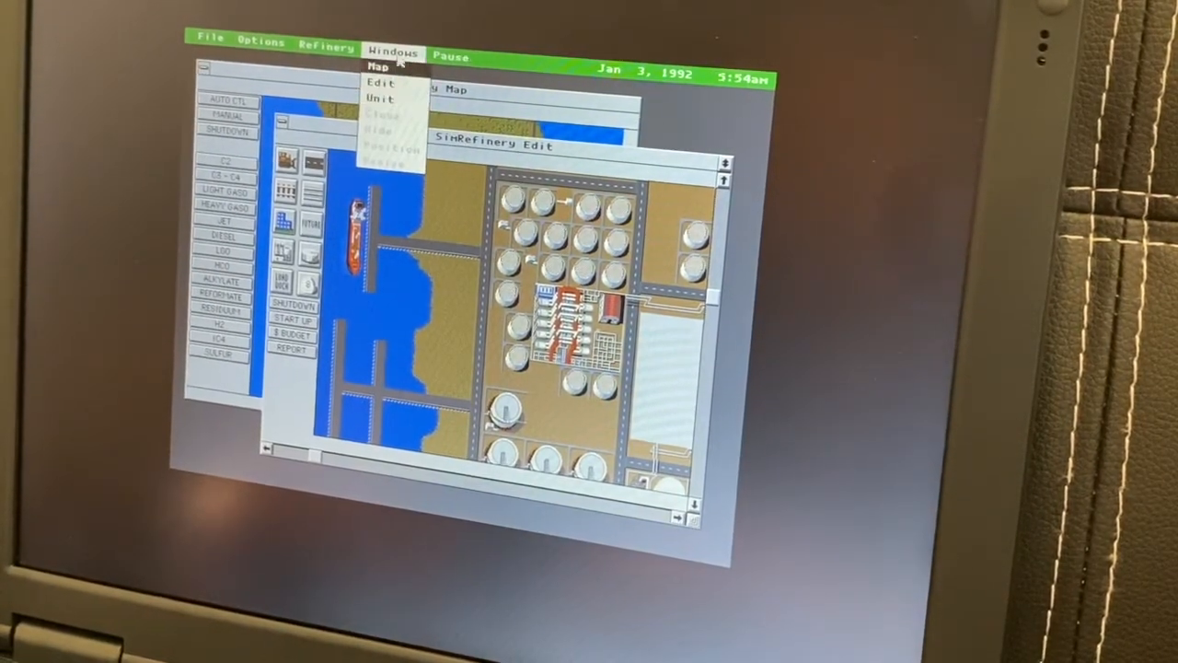
pyautogui.click(380, 100)
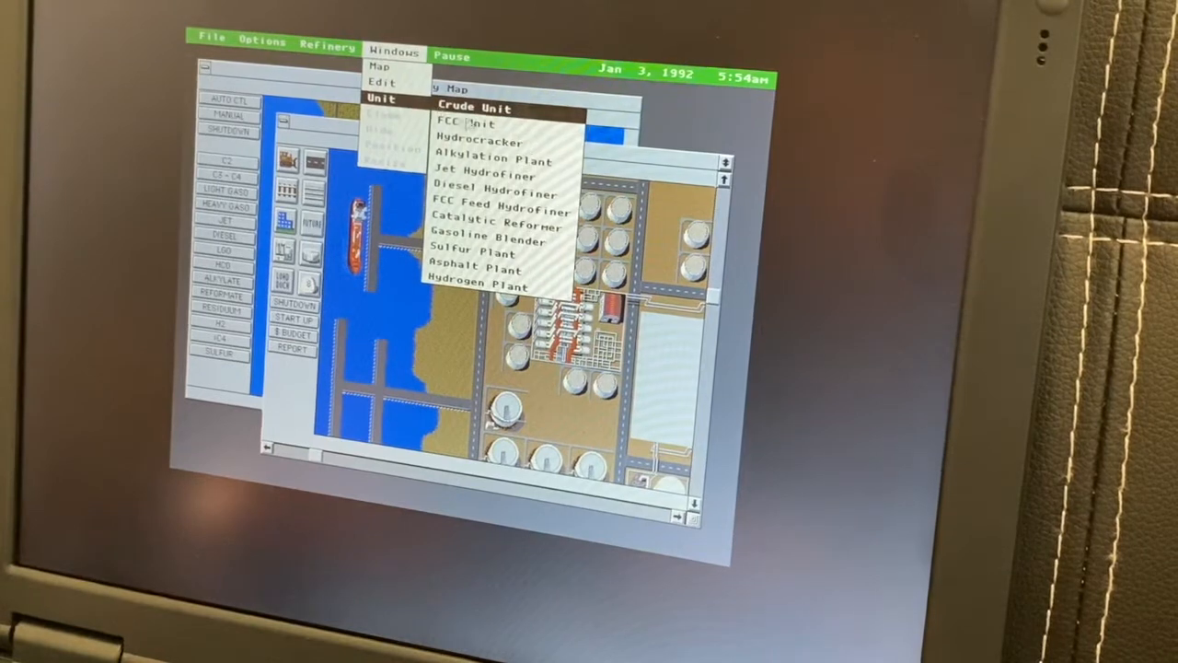
pyautogui.moveTo(483, 176)
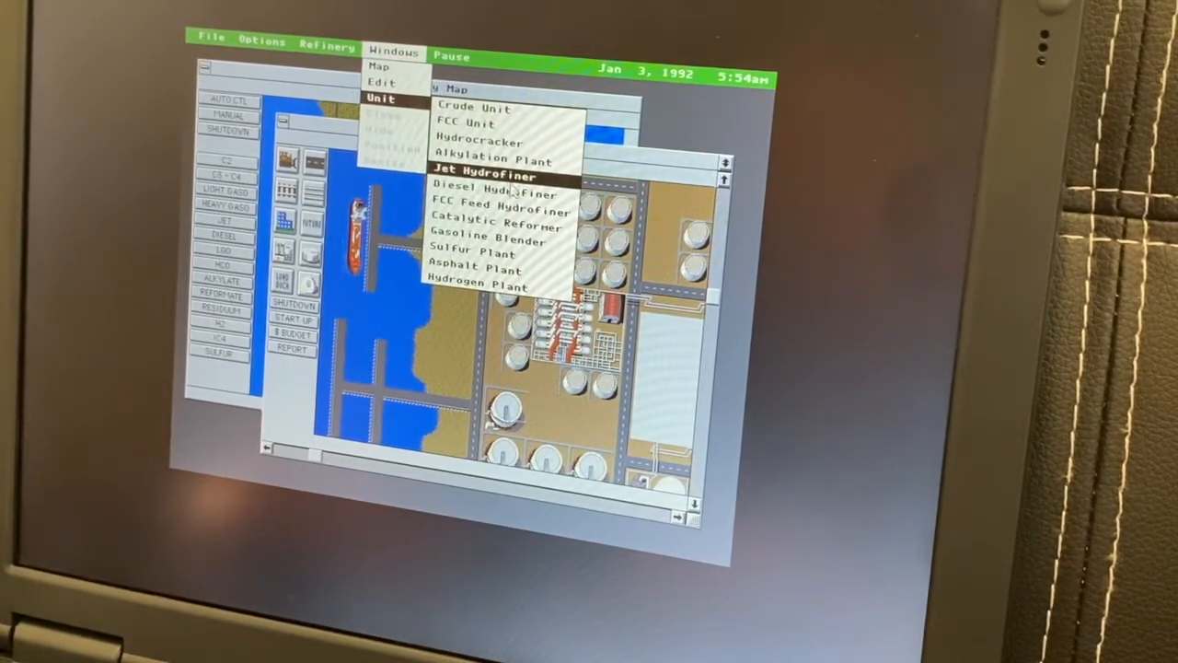
pyautogui.click(492, 193)
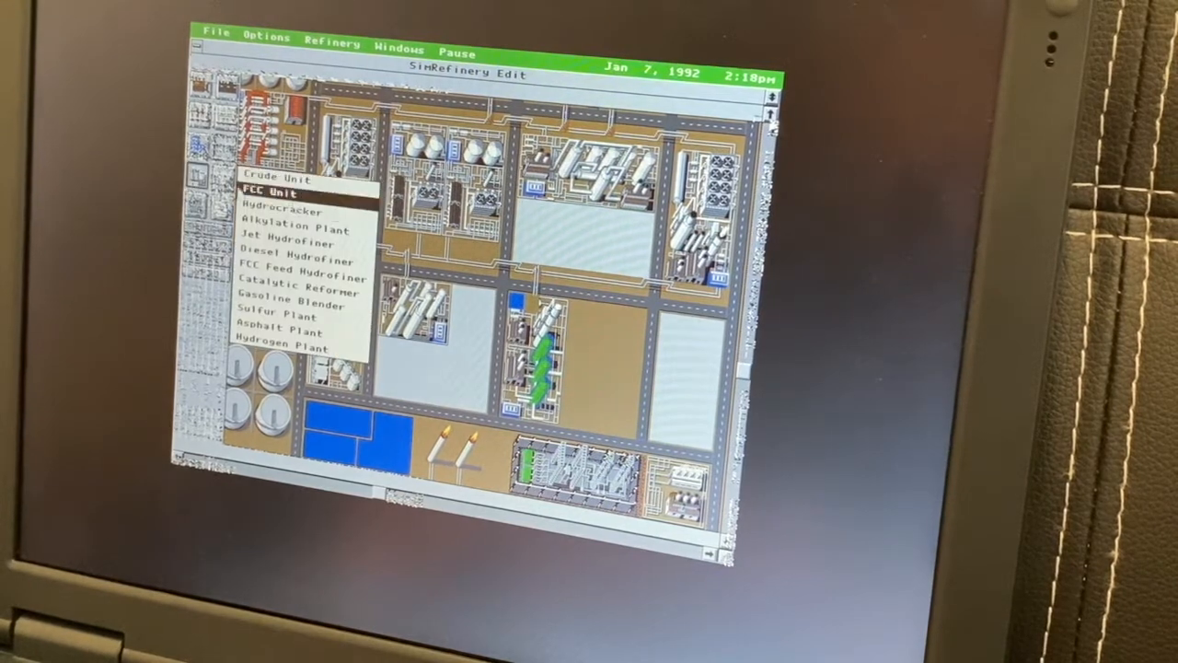
# Step: Pick the FCC Unit, dismiss the 'not implemented' notice, and return to the map
pyautogui.click(285, 193)
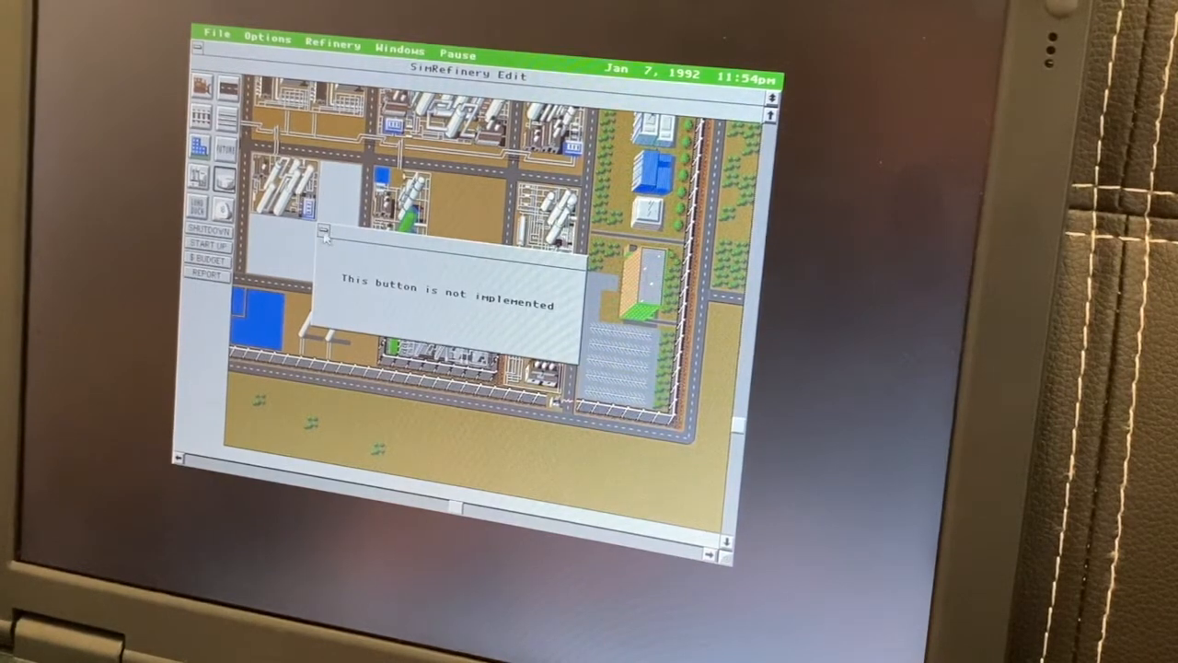
pyautogui.click(324, 229)
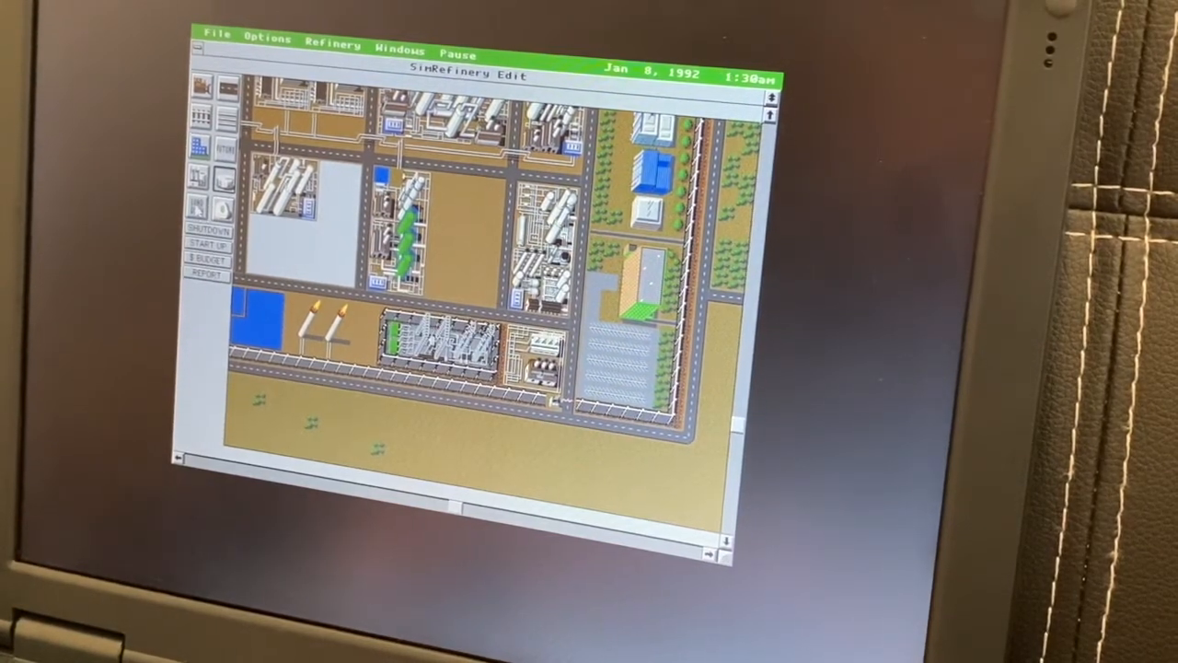
pyautogui.click(196, 207)
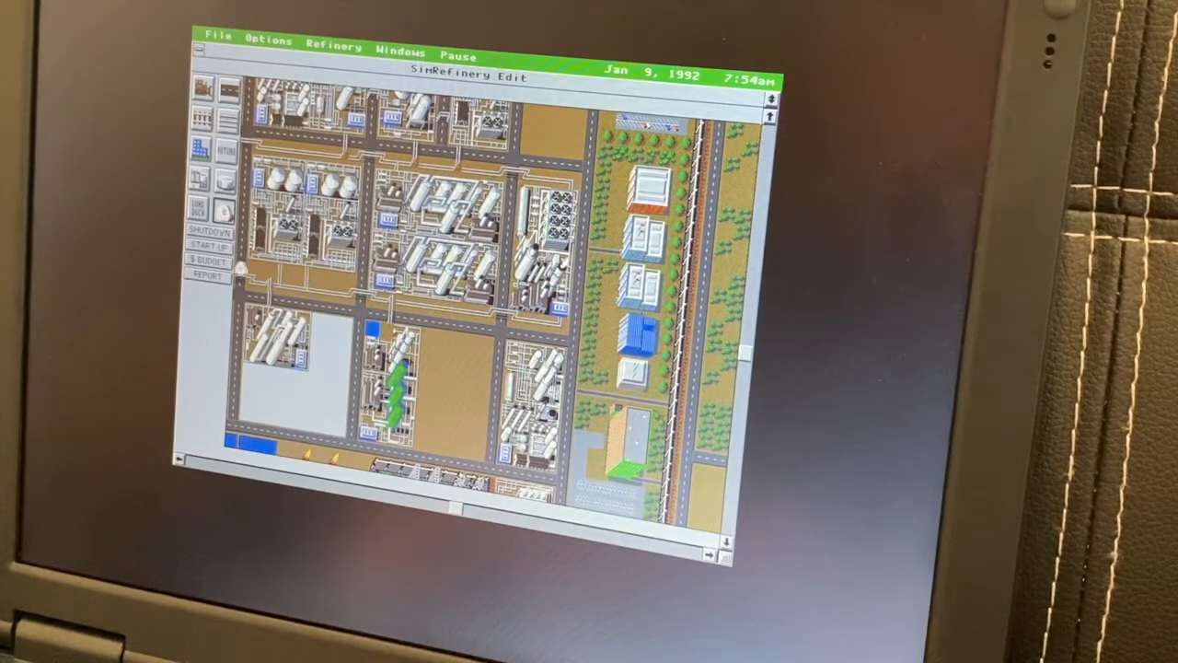
# Step: Open the Capital Budget report with $ BUDGET, then close it
pyautogui.click(207, 263)
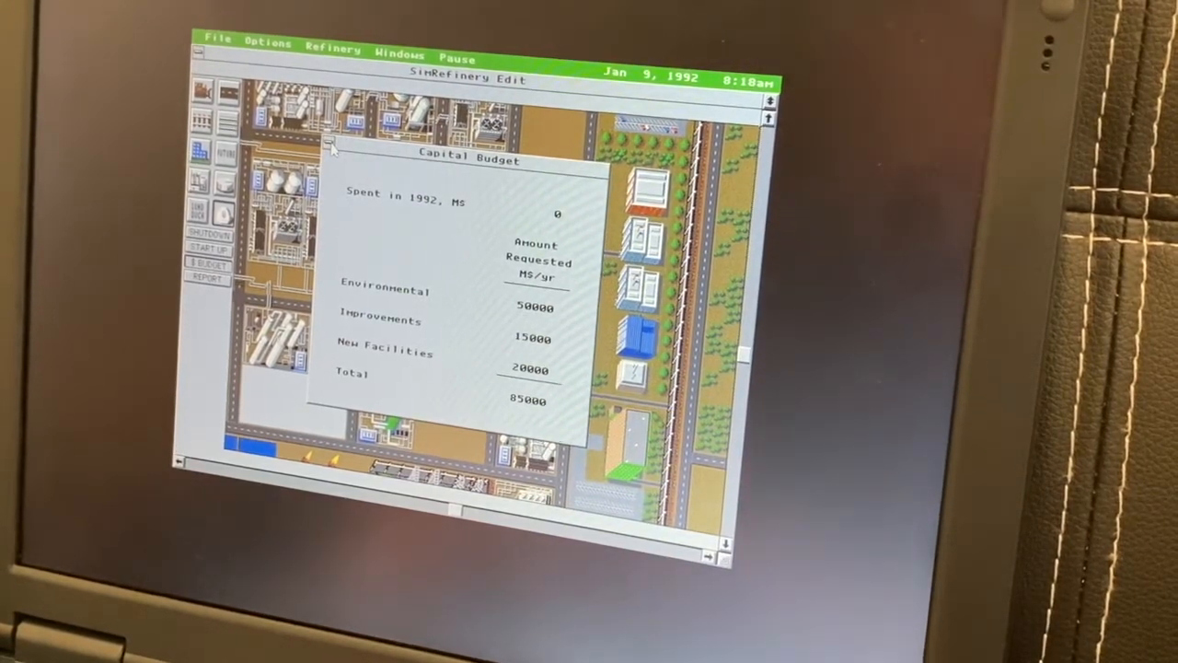
pyautogui.click(328, 140)
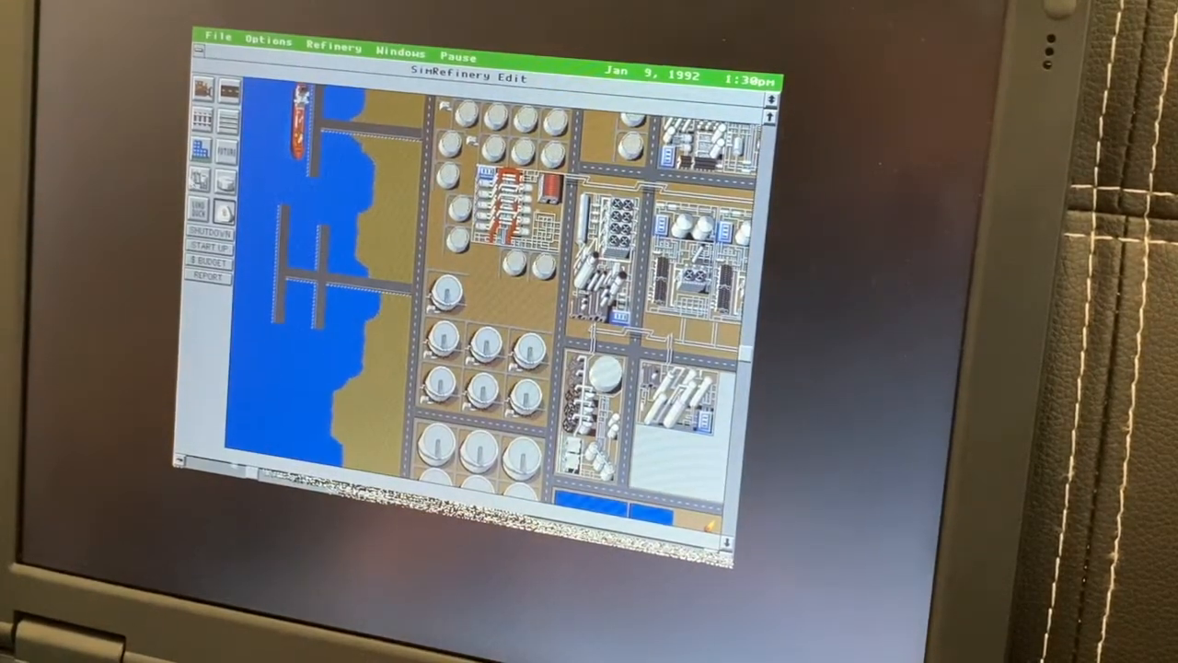
# Step: View the Product Balance report, then show the buildable unit list with Crude Unit highlighted
pyautogui.click(209, 275)
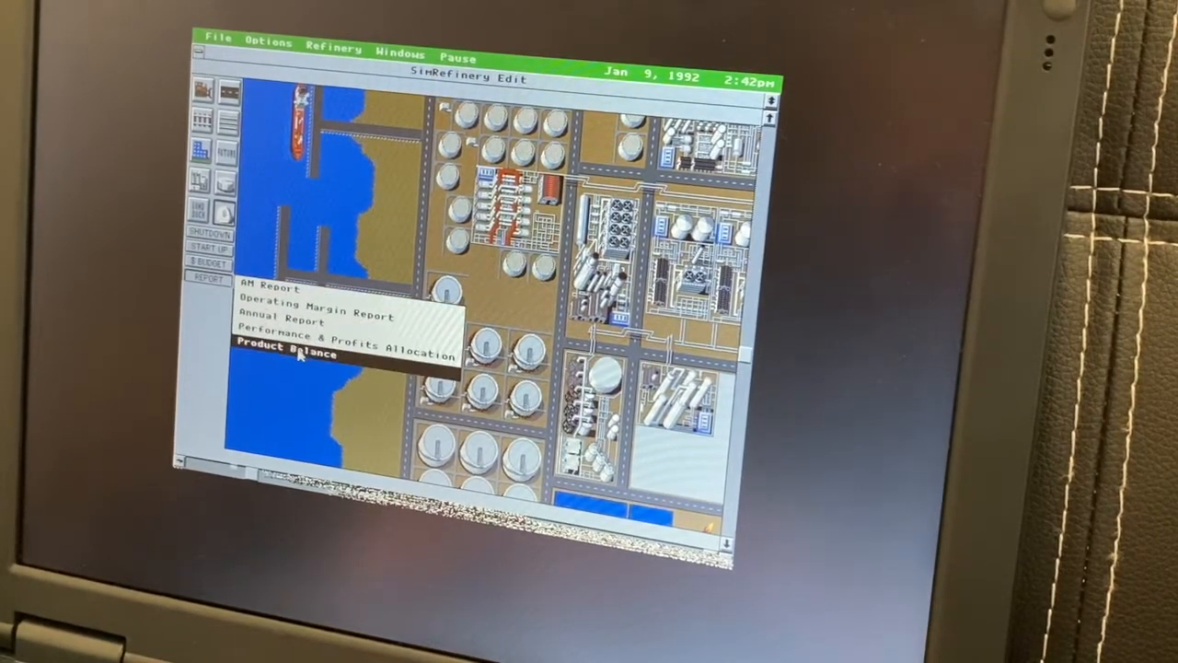
pyautogui.click(286, 356)
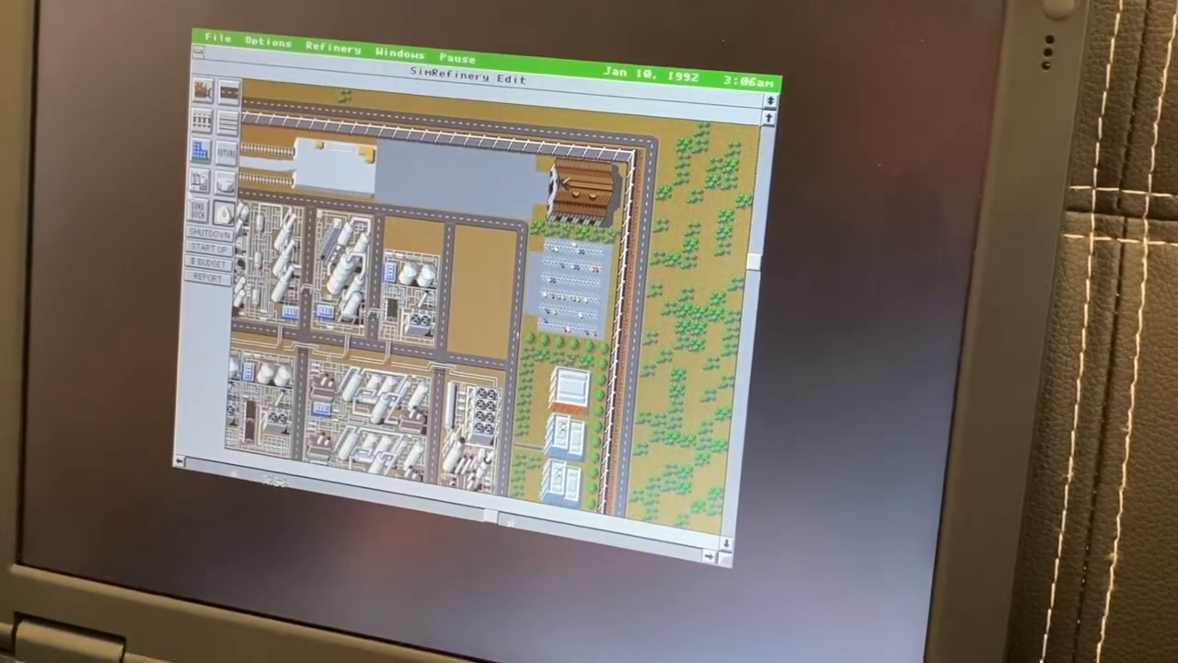
pyautogui.click(199, 181)
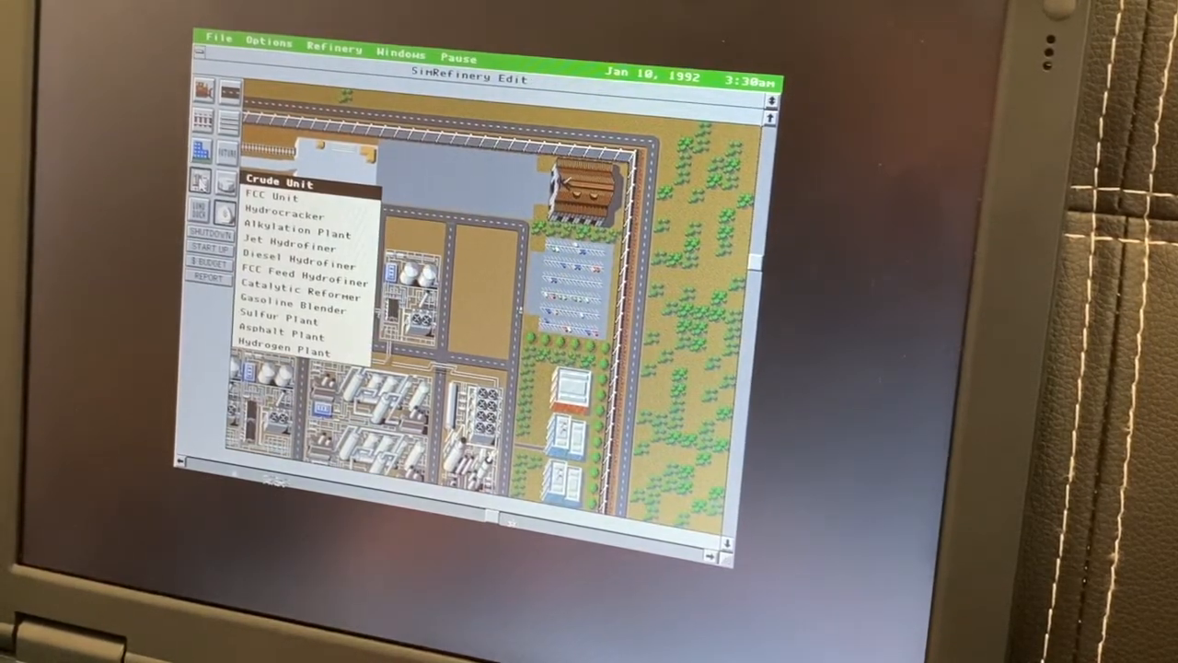